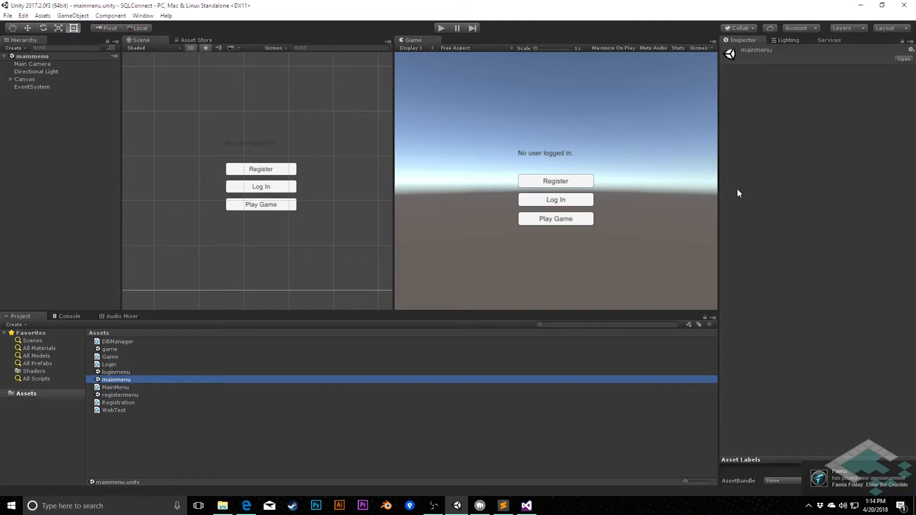
mouse_move(651, 200)
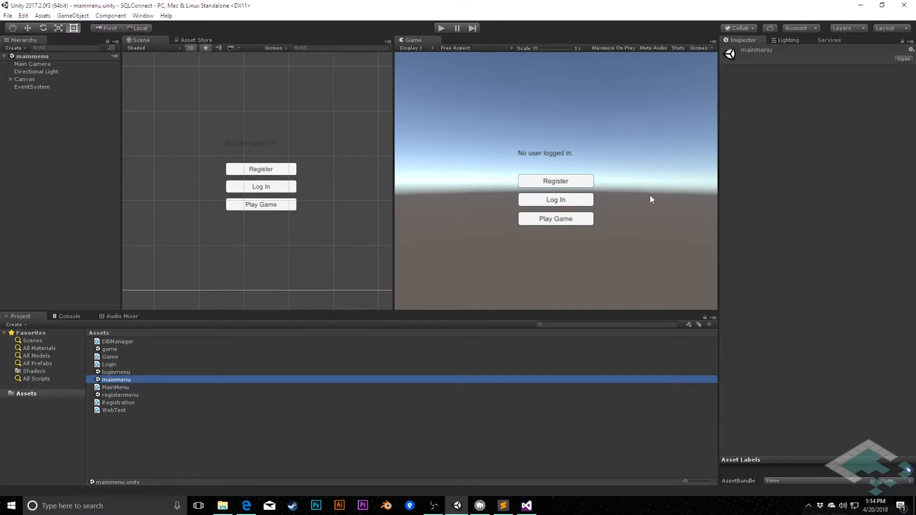
mouse_move(555, 182)
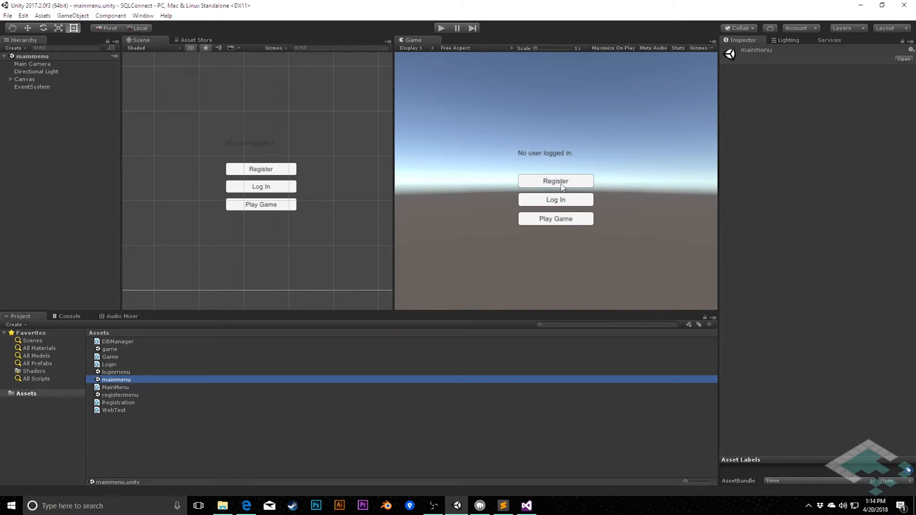
mouse_move(568, 183)
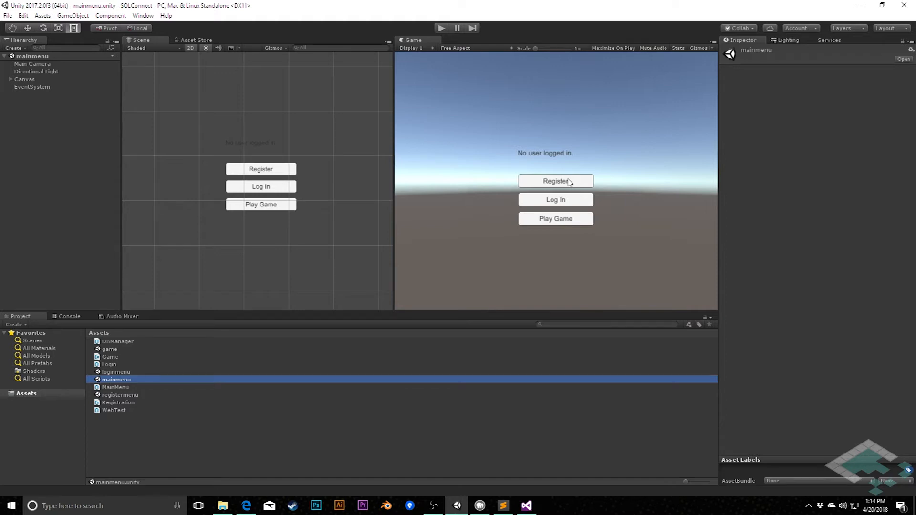
mouse_move(330, 325)
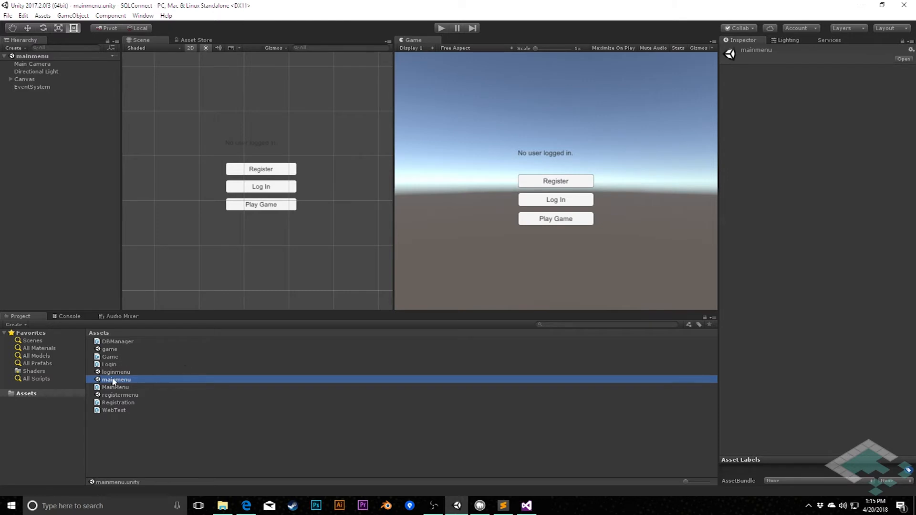
Declare 'public Button registerButton; loginButton; playButton;' above playerDisplay and save MainMenu.cs
left_click(116, 388)
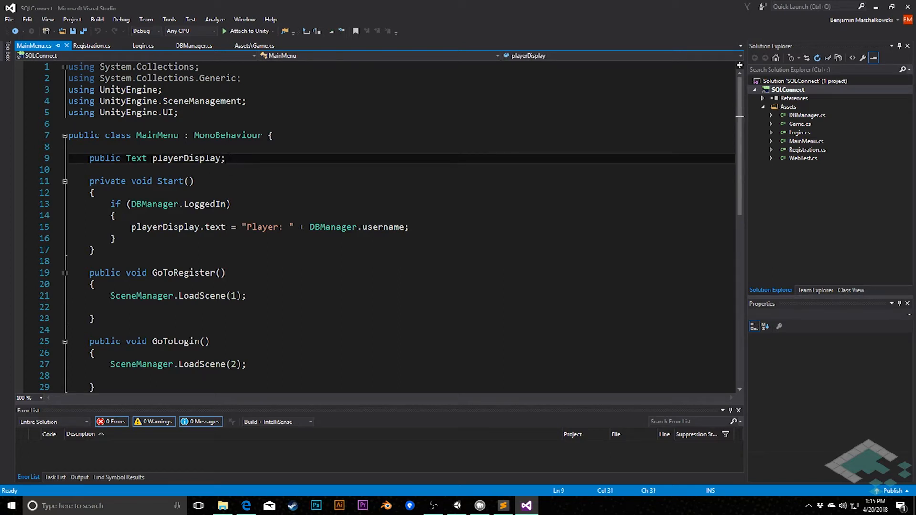
key("Enter")
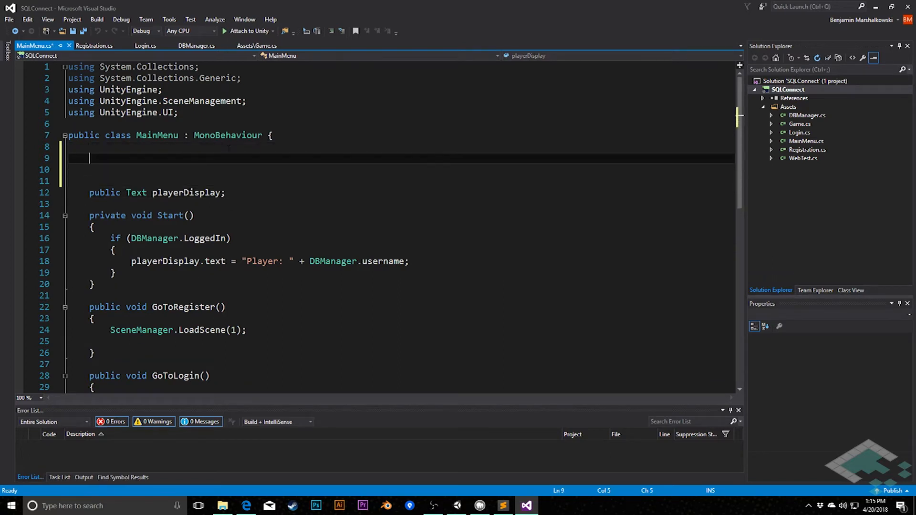
type("public")
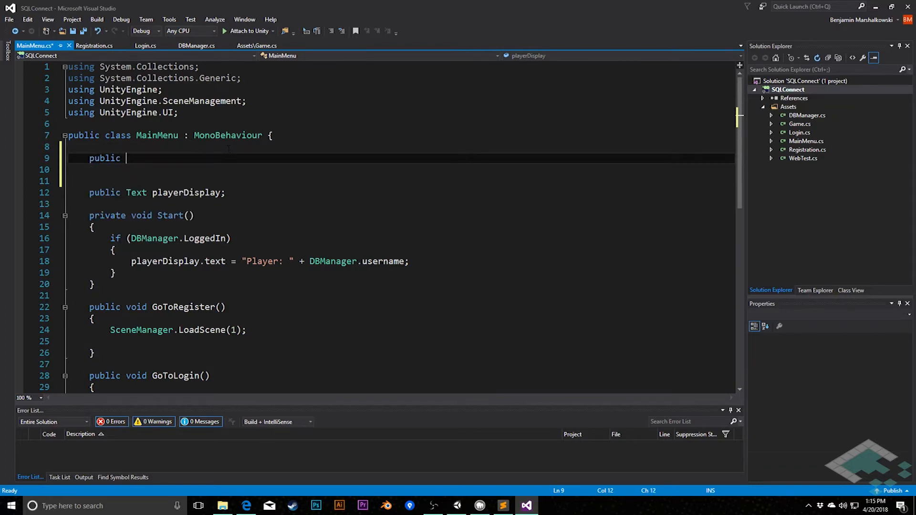
type("Button")
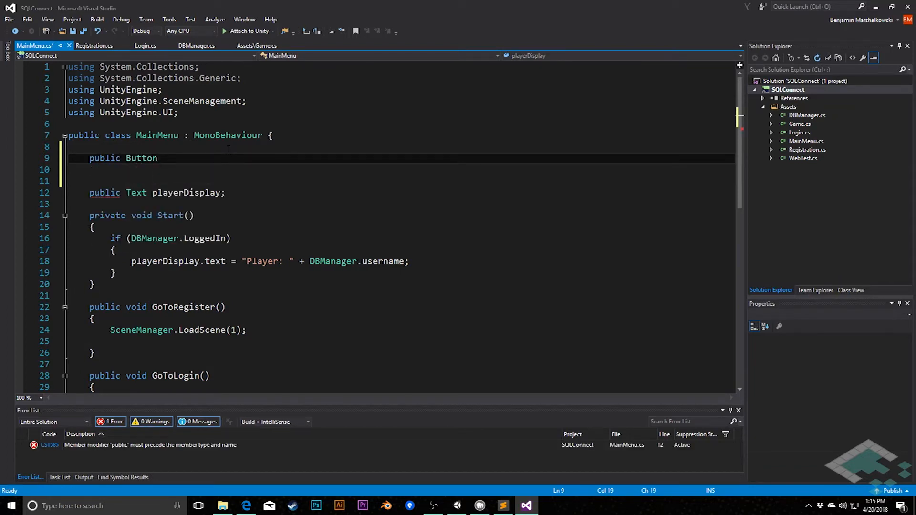
type("regist")
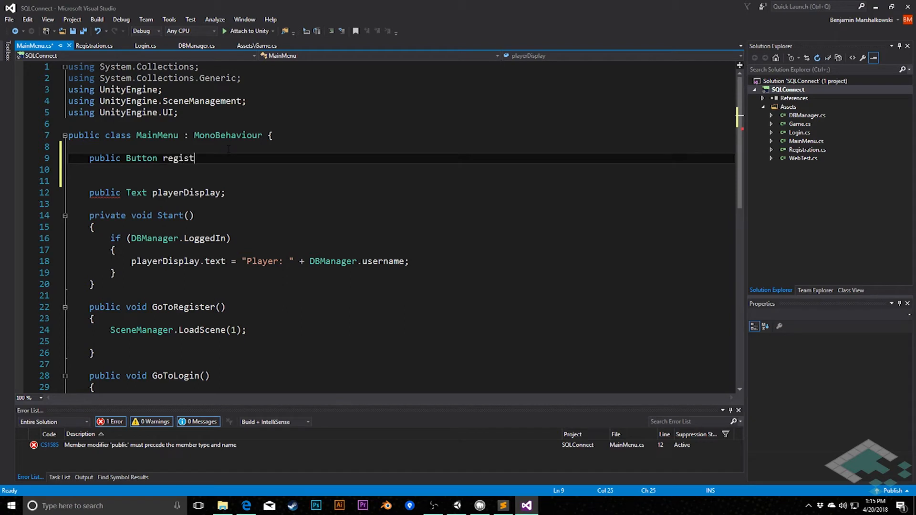
type("erButton;")
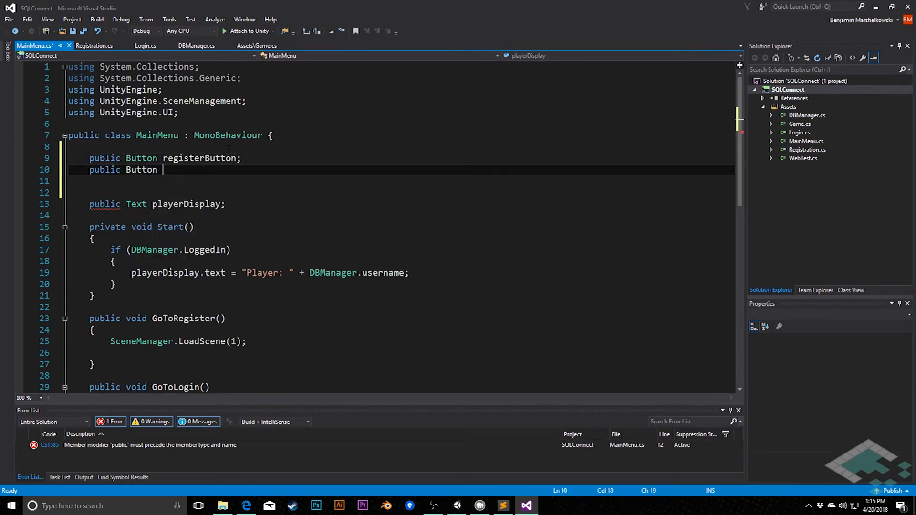
type("loginButton;")
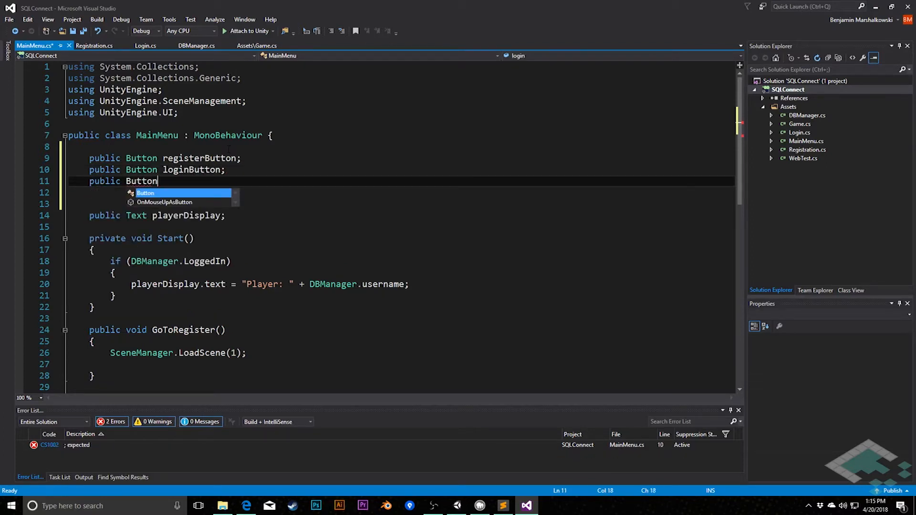
type("pl")
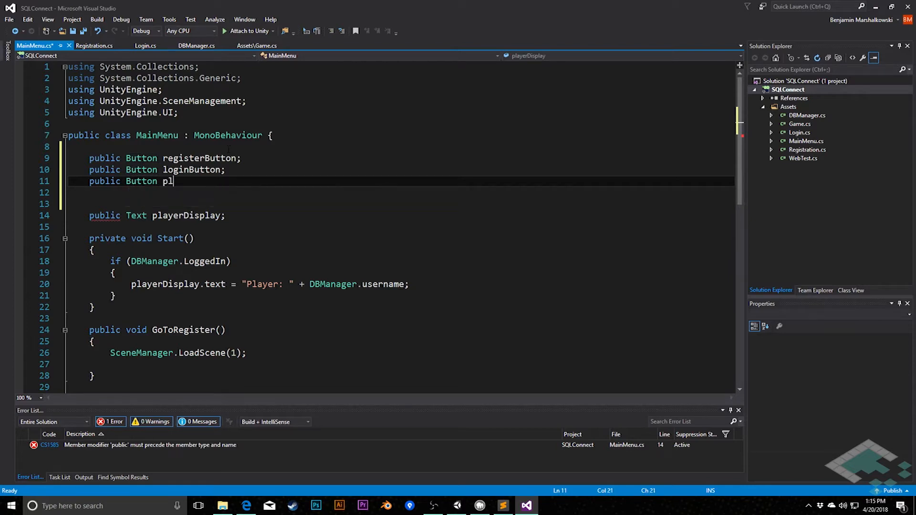
type("ayButton;")
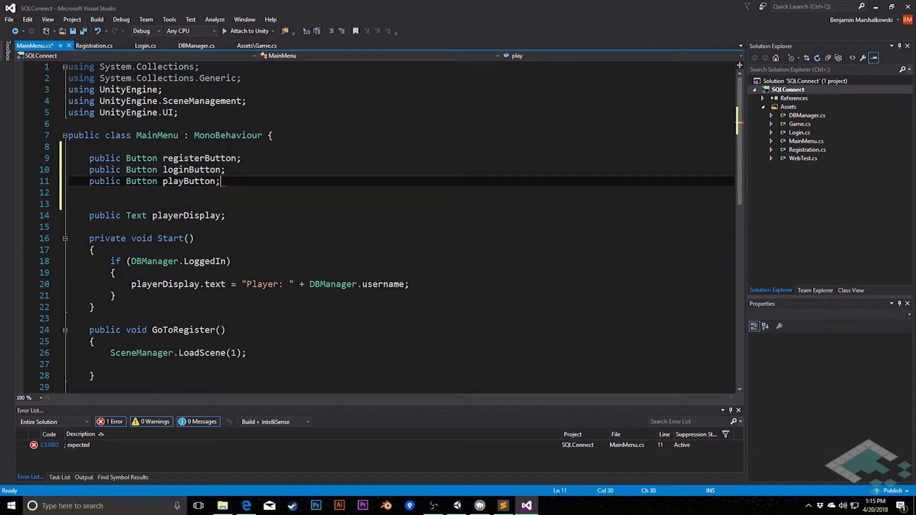
key("ctrl+s")
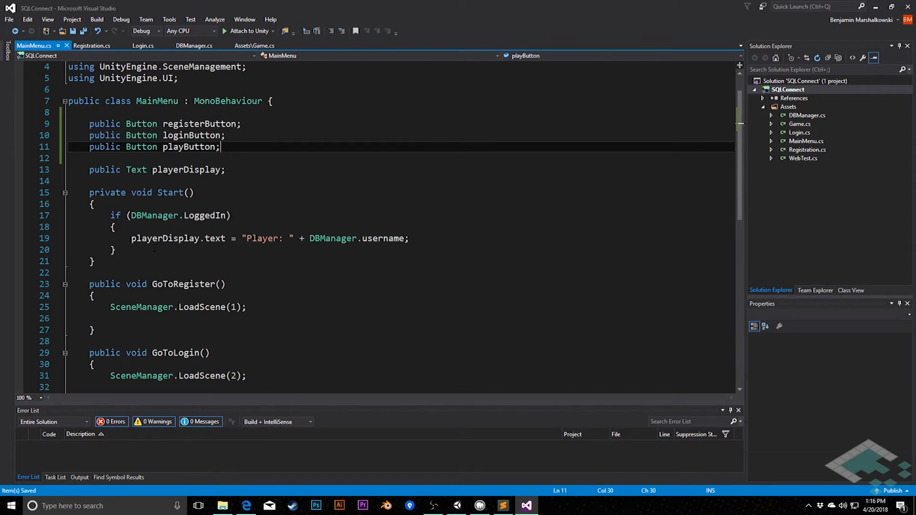
After the if block in Start, set registerButton and loginButton interactable to !DBManager.LoggedIn
left_click(116, 249)
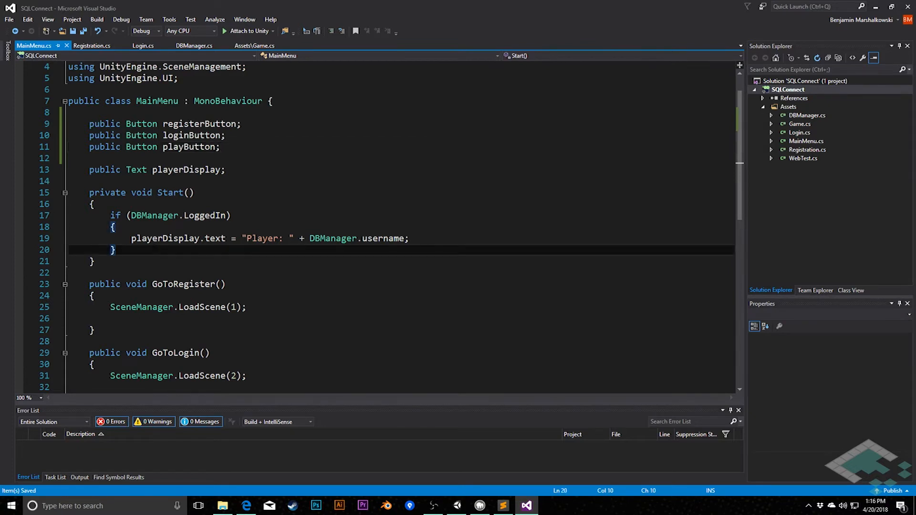
key("enter")
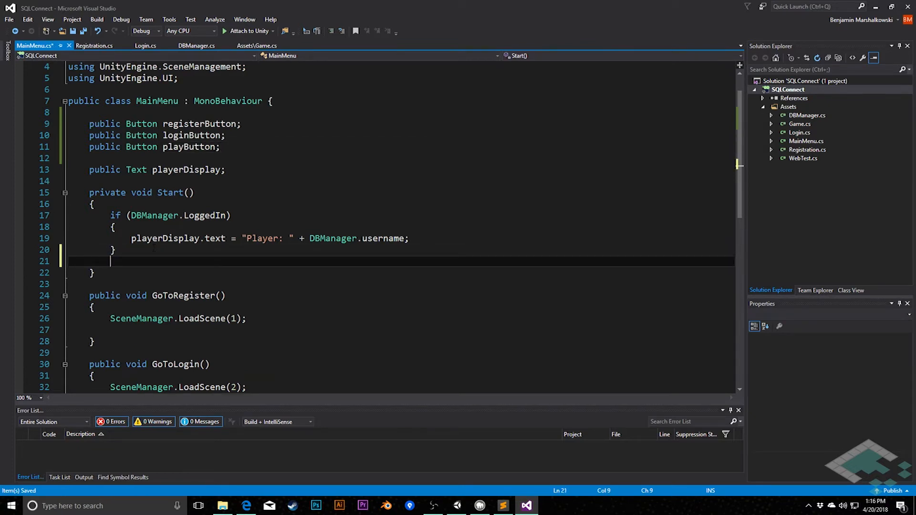
type("registerButton.interactable")
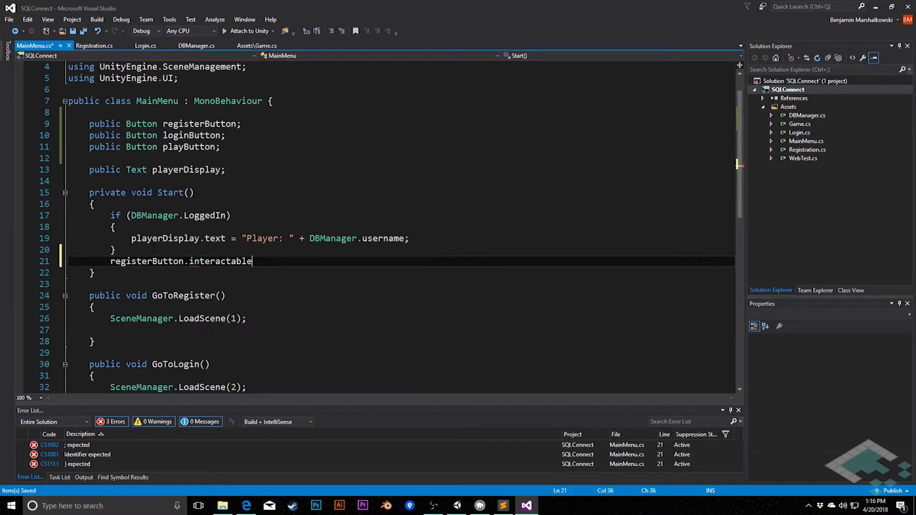
type("=")
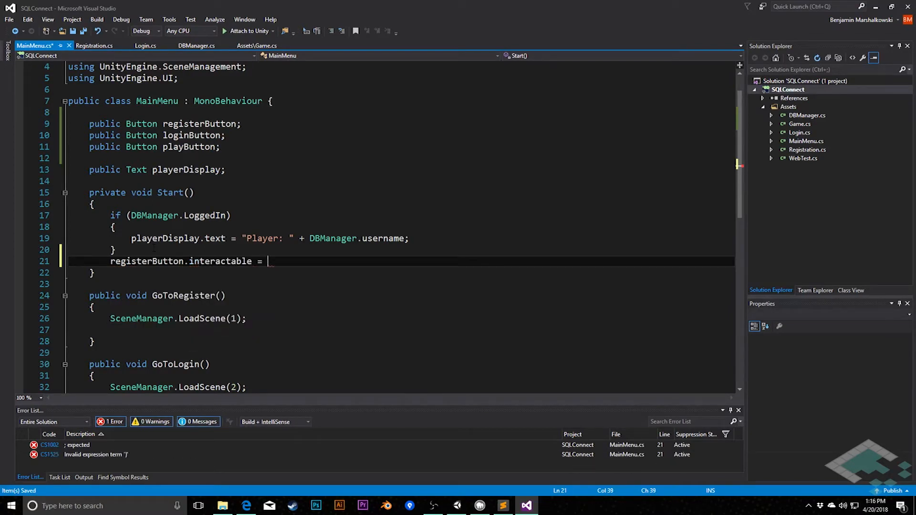
type("!DBManager.LoggedIn;")
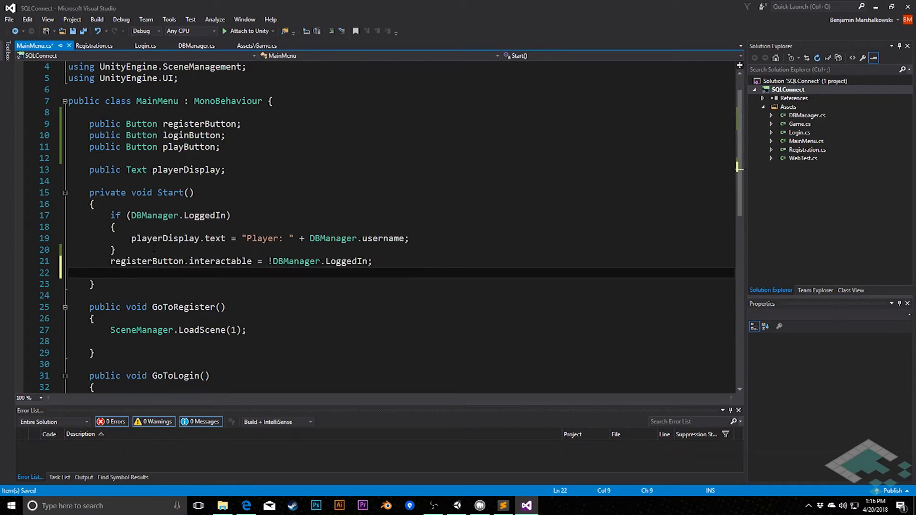
type("loginButton.interactable =")
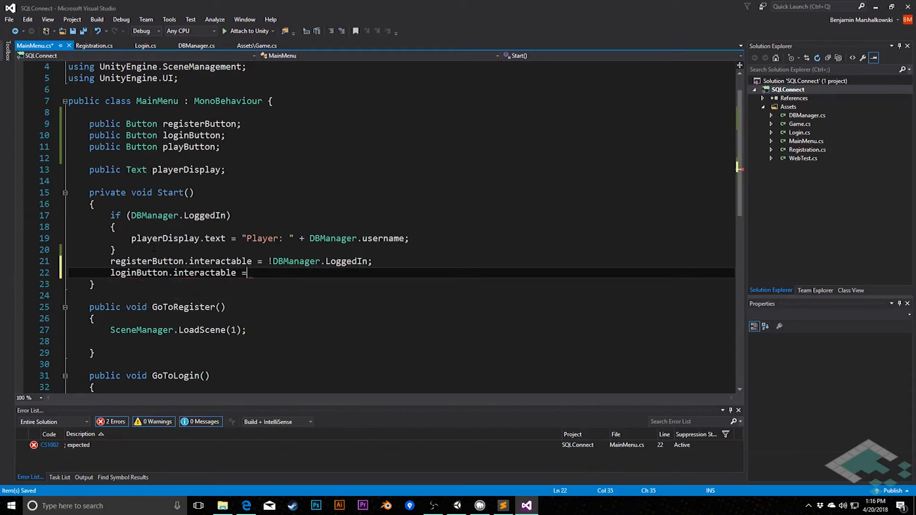
type("!DBManager.Logg")
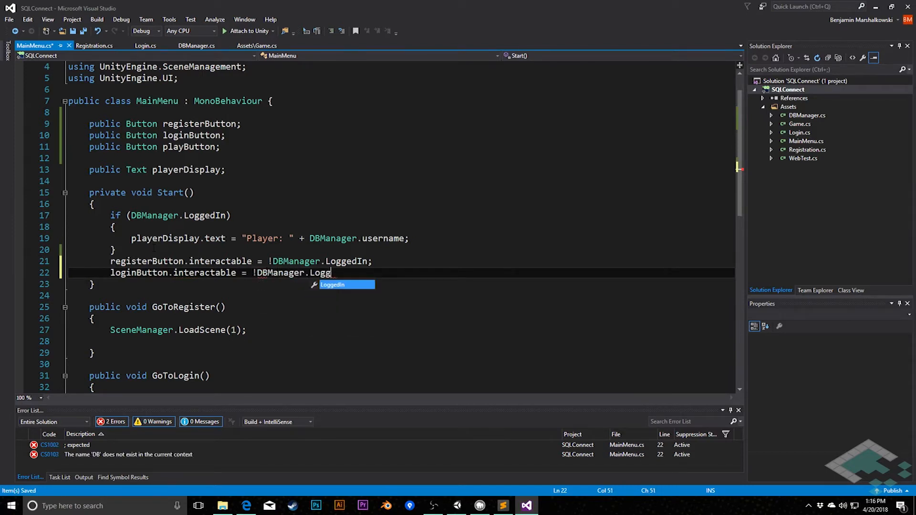
type("edIn;")
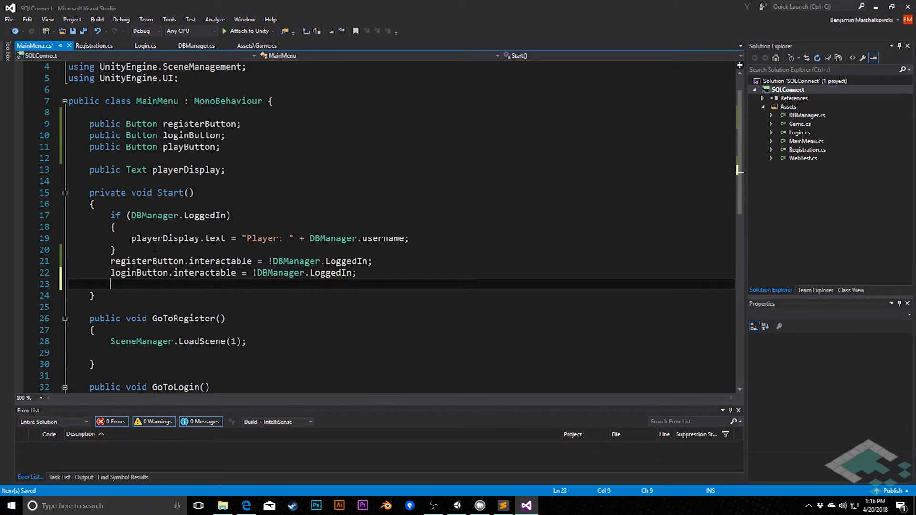
Set playButton.interactable to DBManager.LoggedIn
type("playButton.interactable =")
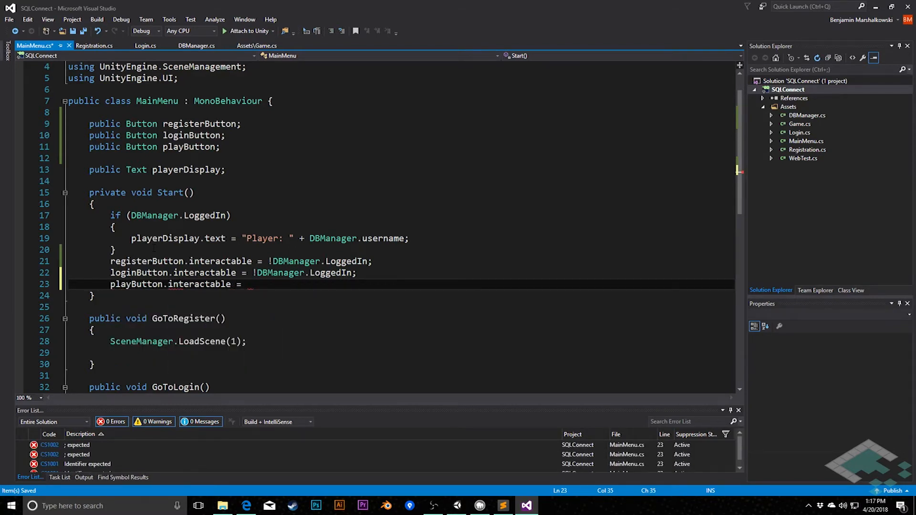
type("DBManager.")
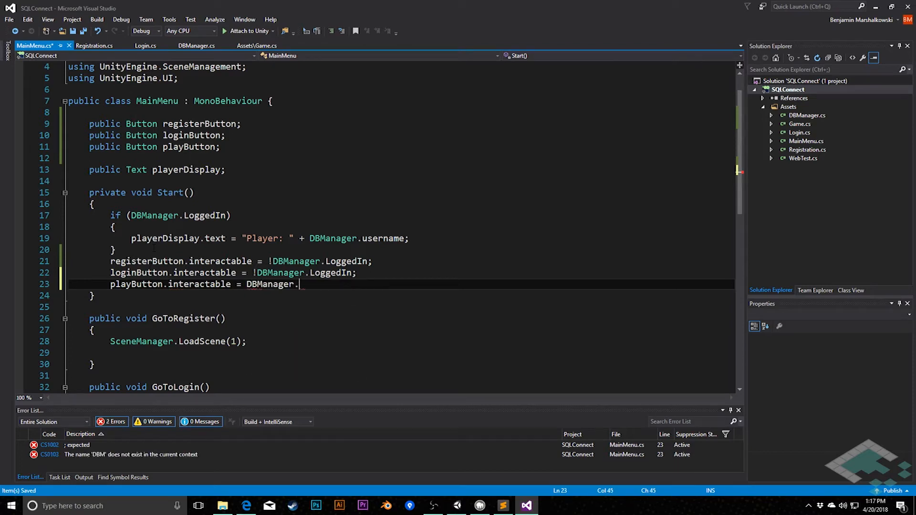
type("LoggedIn;")
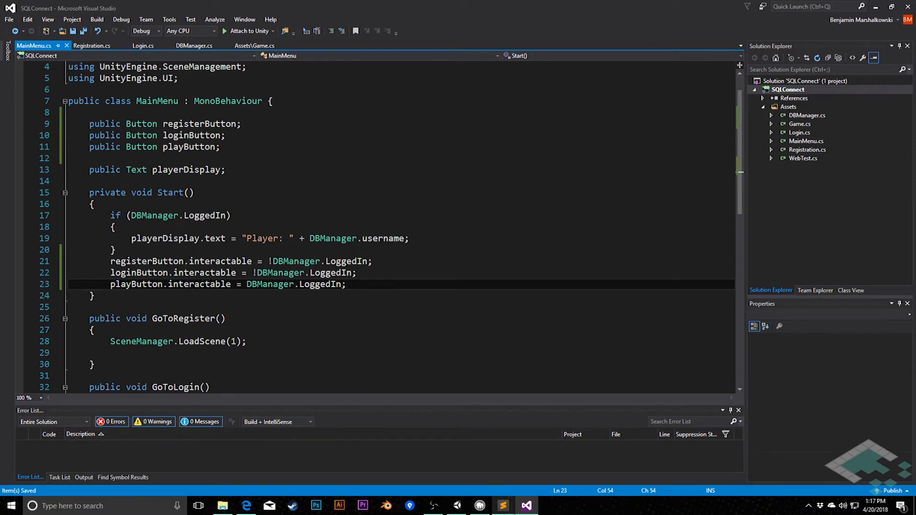
Return to Unity and select the Canvas to view its Main Menu button references
left_click(457, 506)
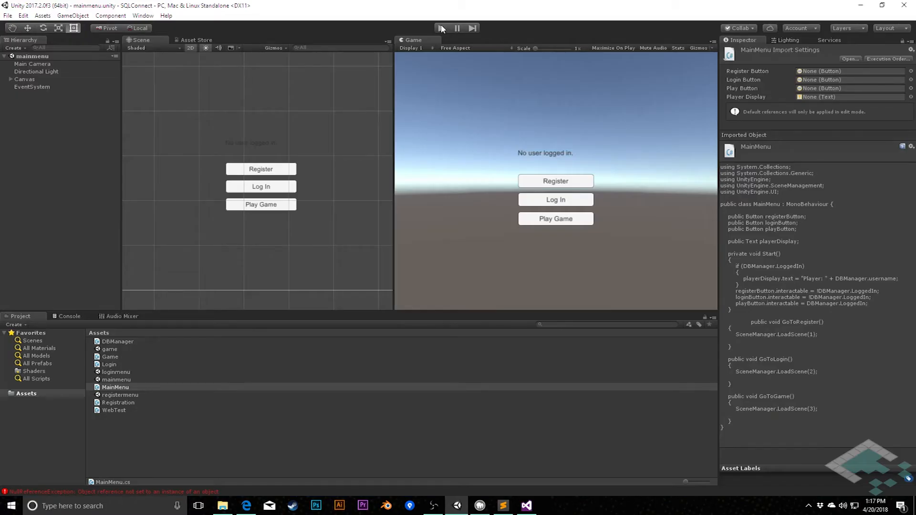
left_click(25, 79)
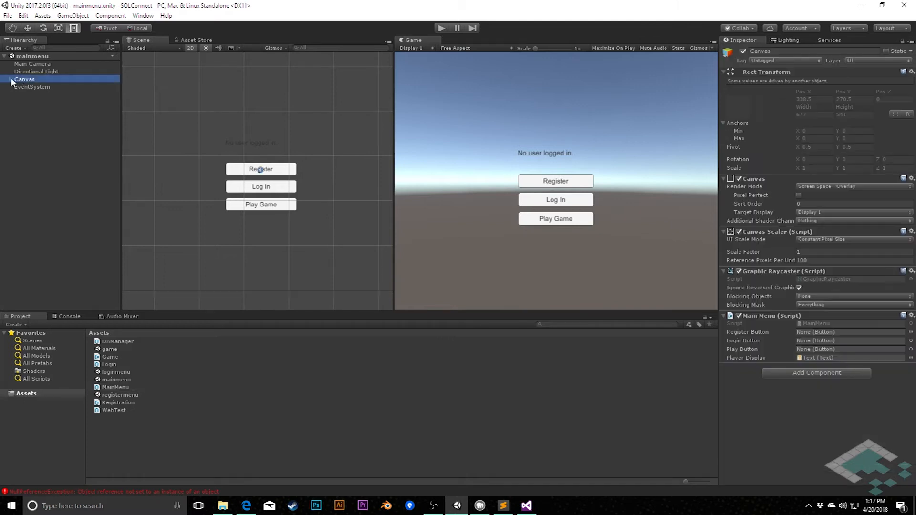
left_click(6, 80)
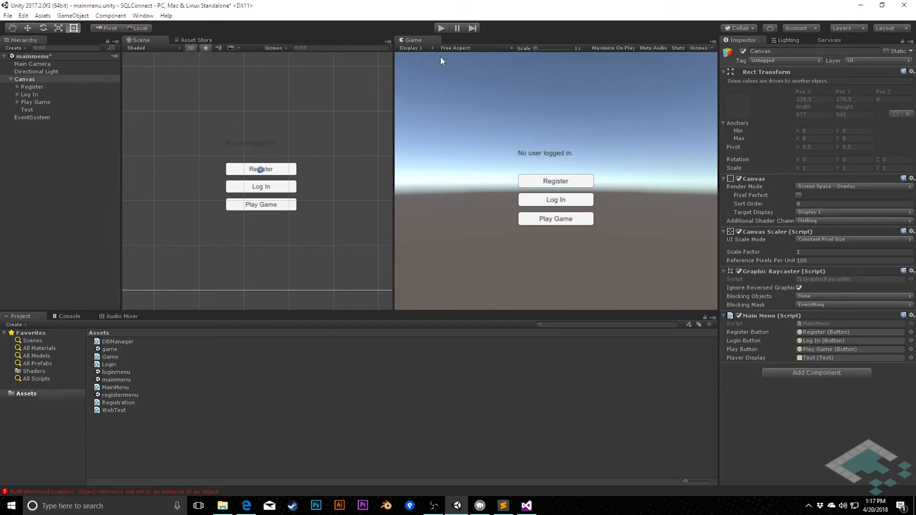
left_click(441, 28)
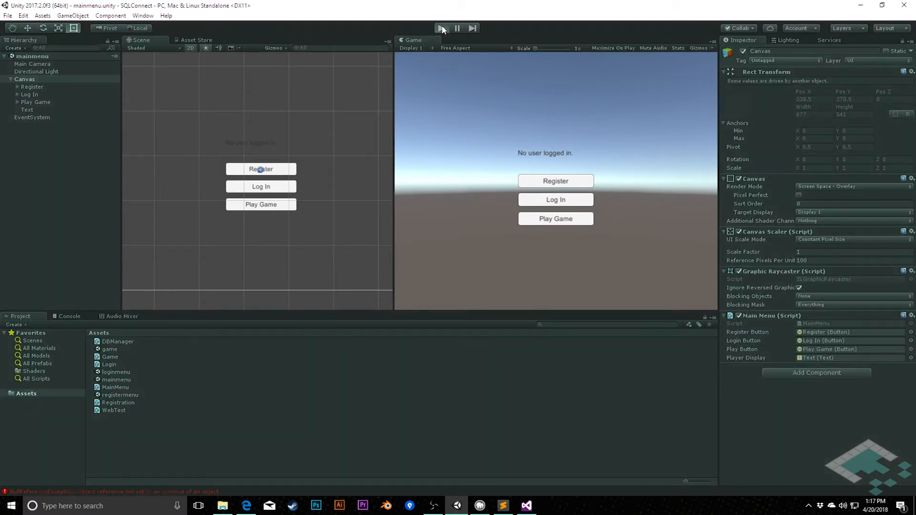
left_click(442, 28)
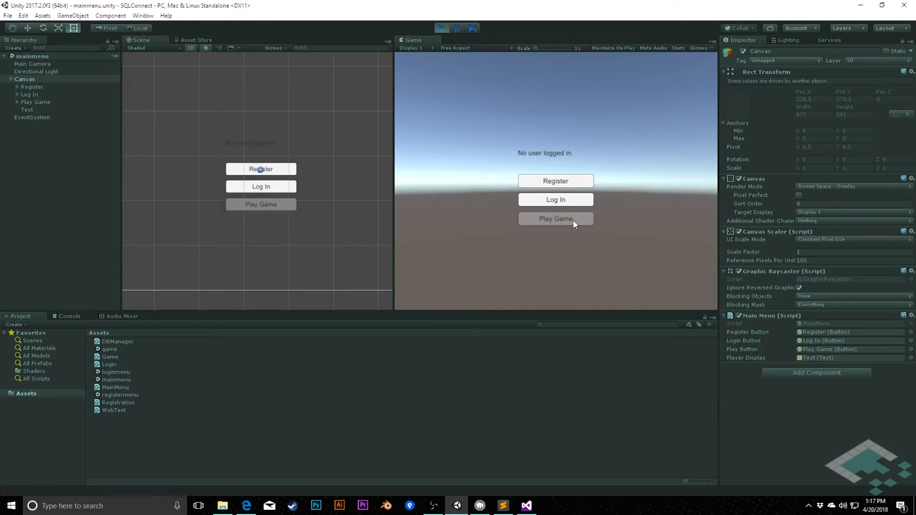
mouse_move(554, 181)
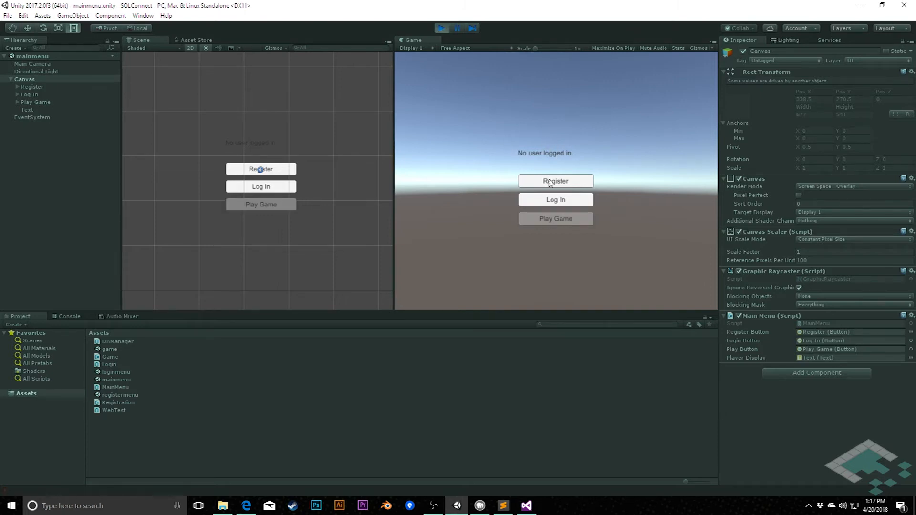
left_click(554, 199)
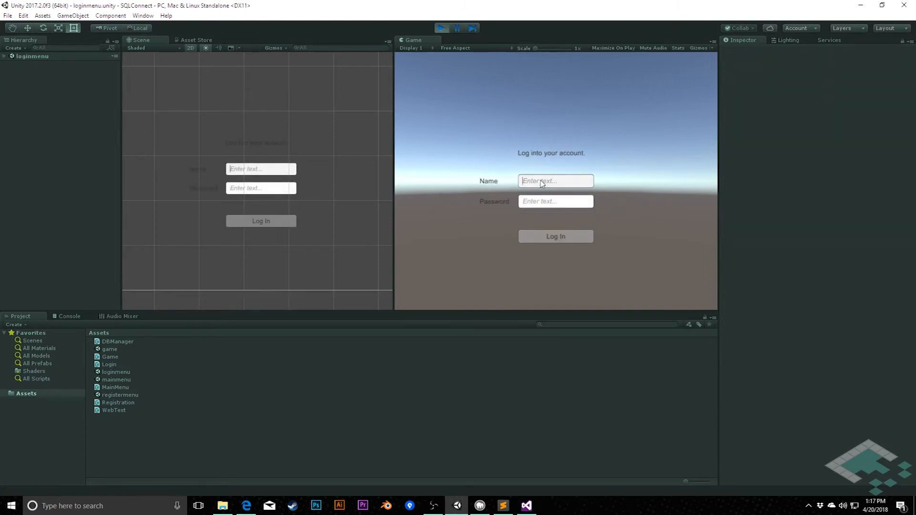
type("board")
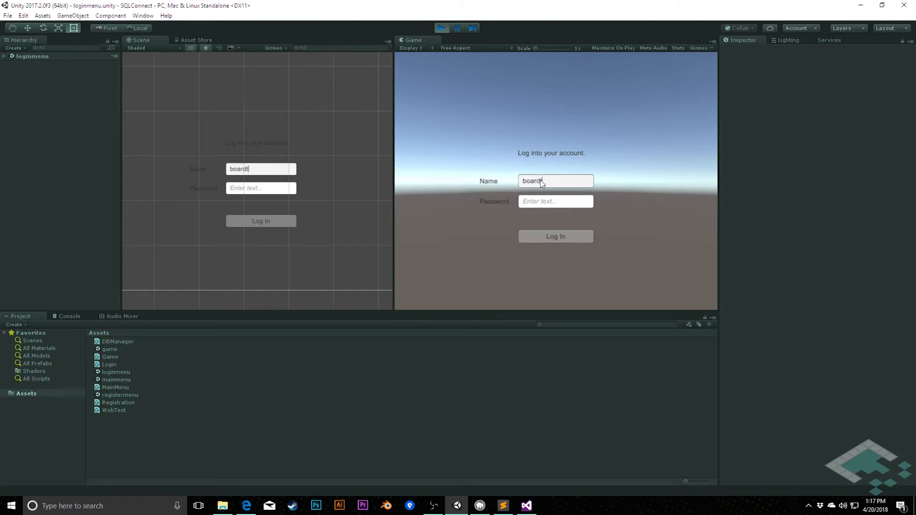
type("tobits")
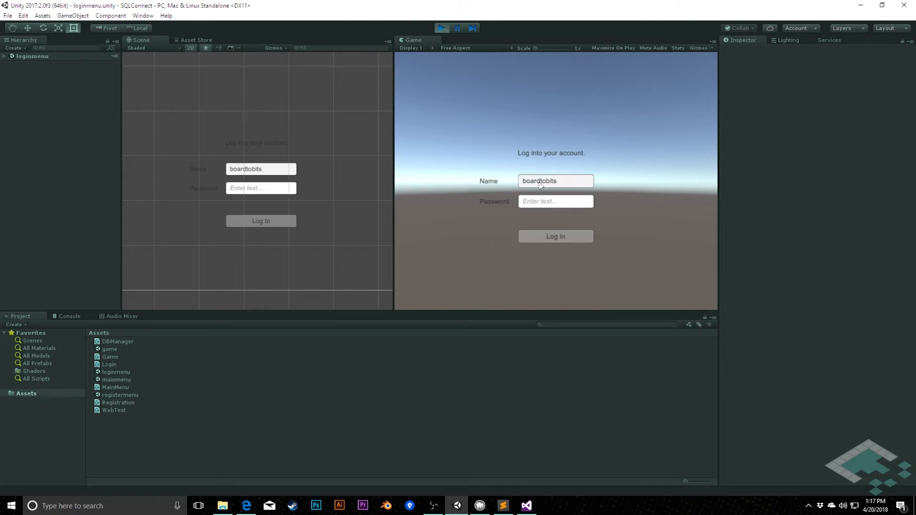
type("password")
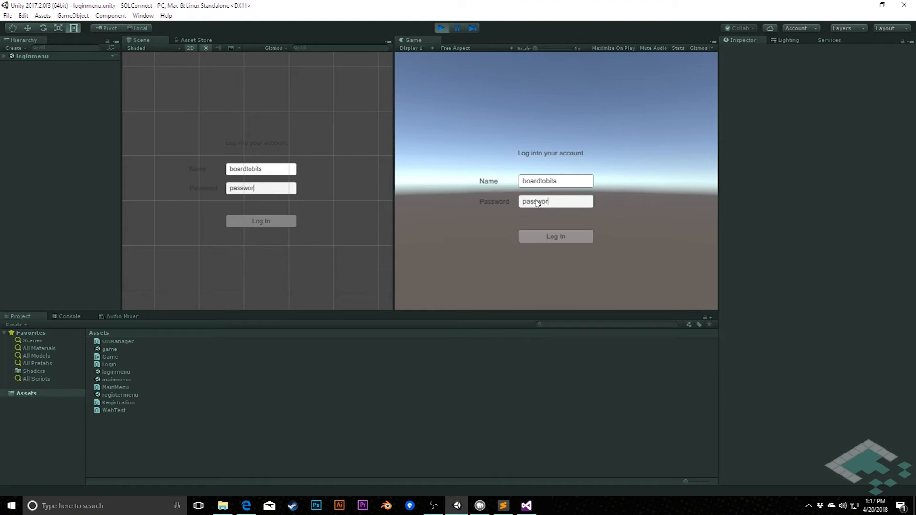
left_click(555, 236)
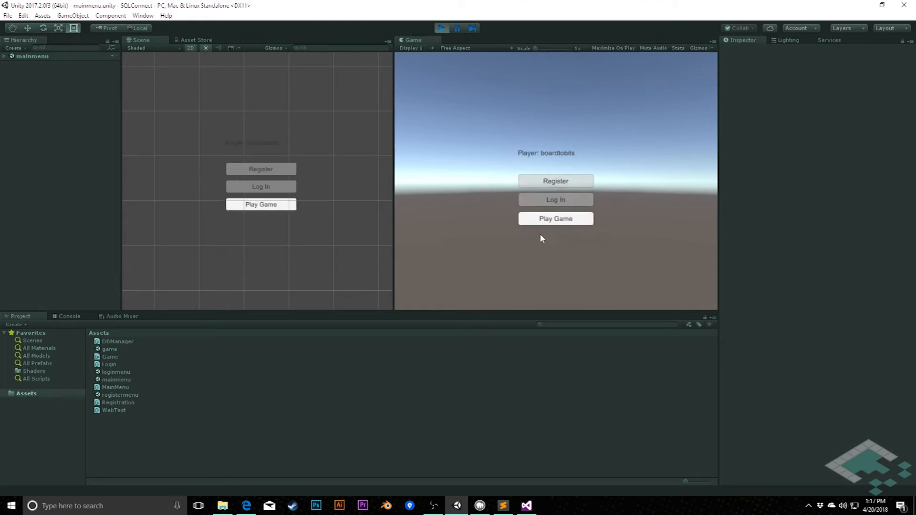
mouse_move(555, 218)
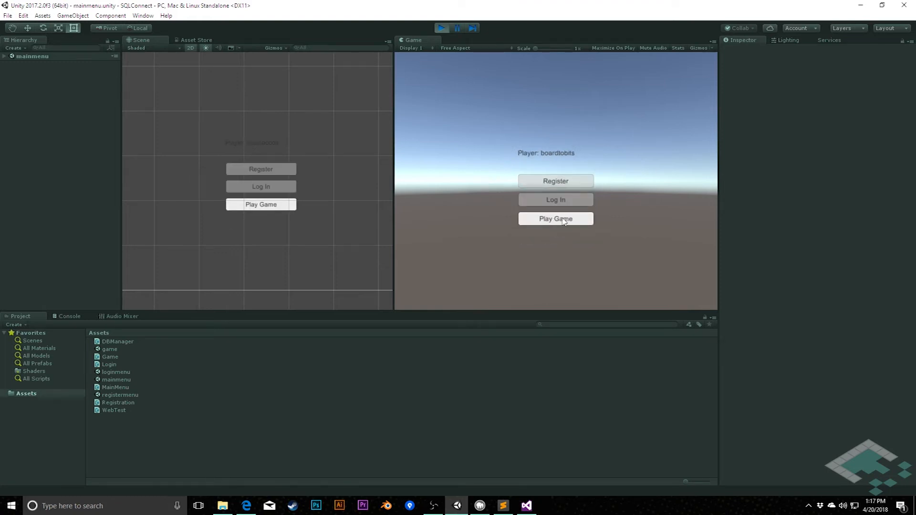
Start the game as the logged-in player, then exit to save the score
left_click(555, 219)
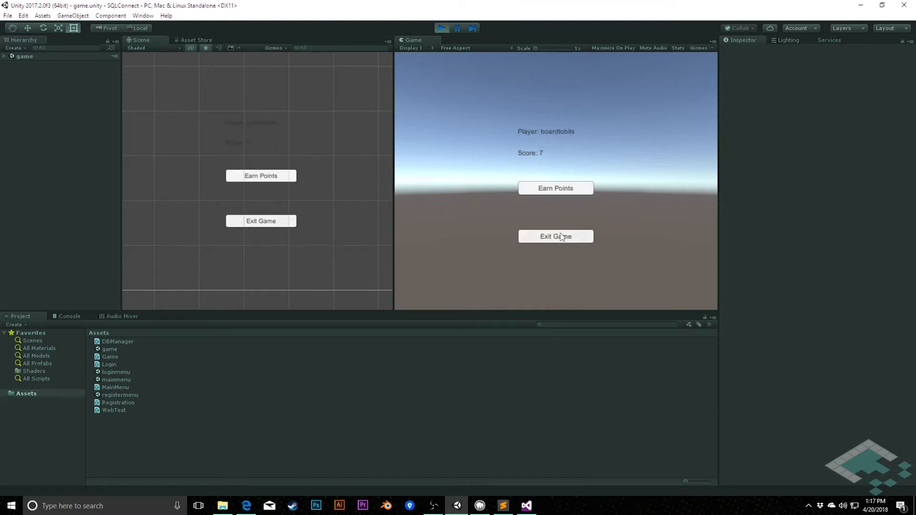
left_click(554, 236)
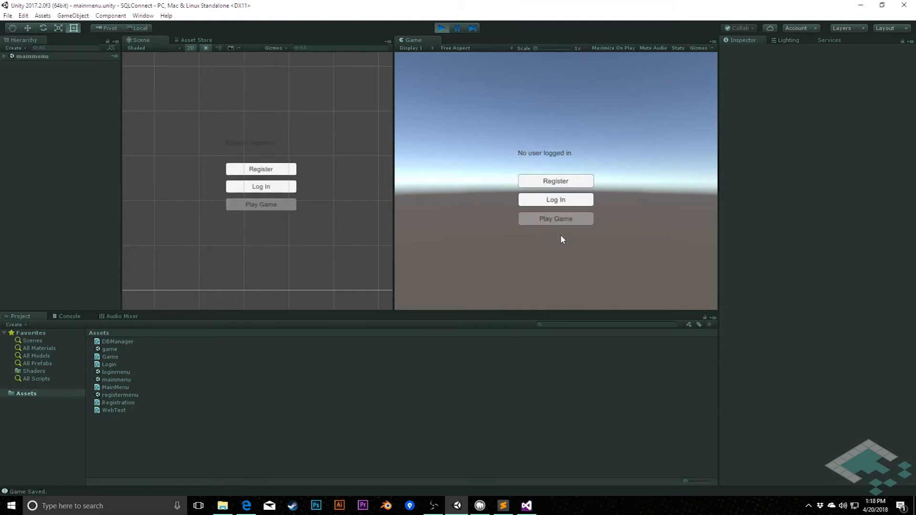
mouse_move(554, 181)
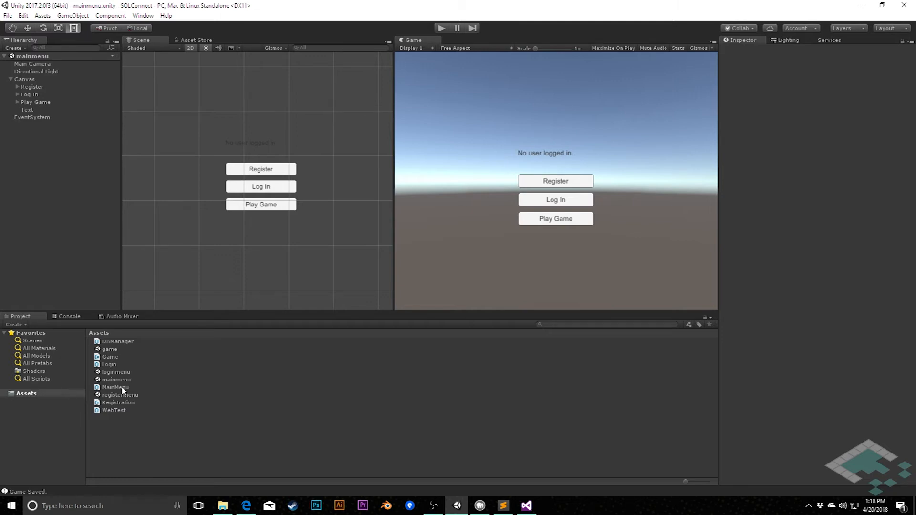
mouse_move(160, 371)
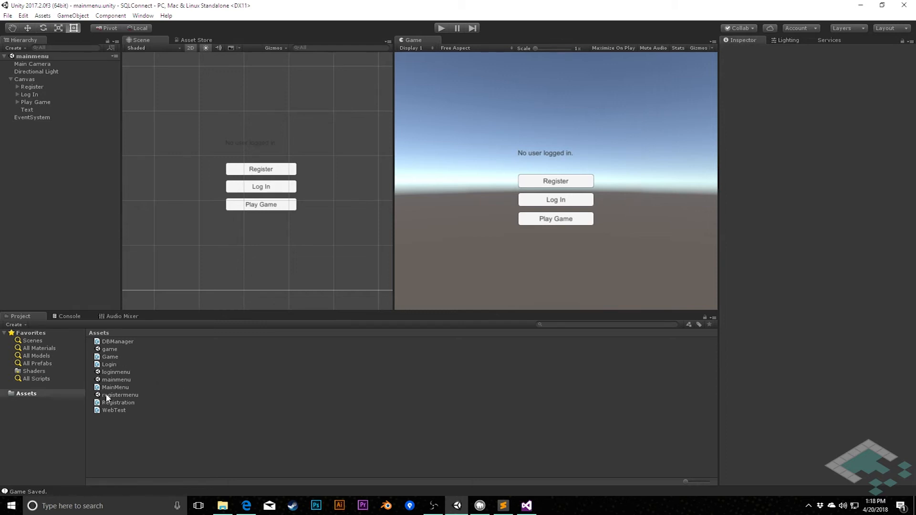
In the registermenu scene, set PWInputField's Content Type to Password
double_click(120, 396)
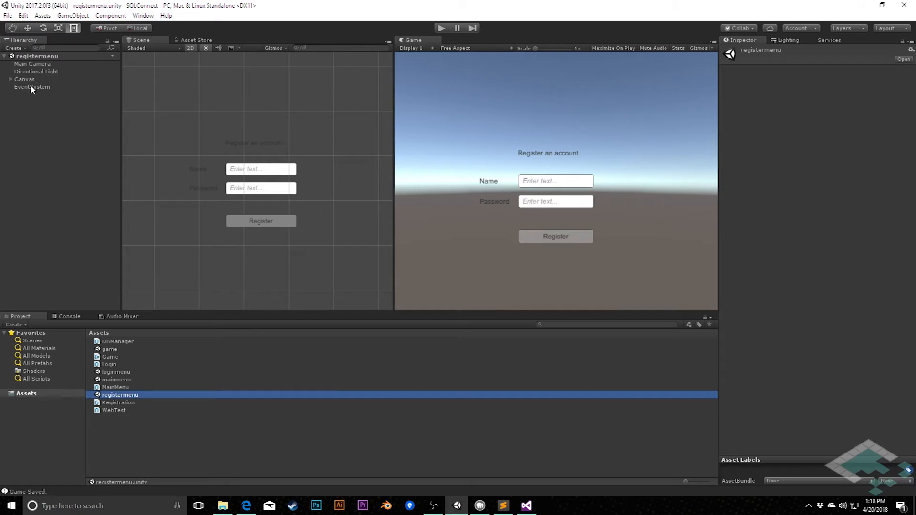
left_click(41, 108)
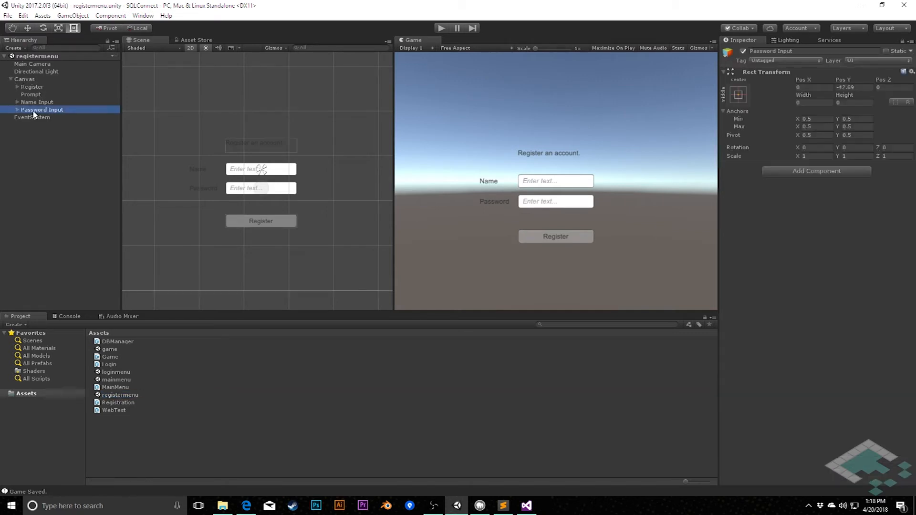
left_click(45, 124)
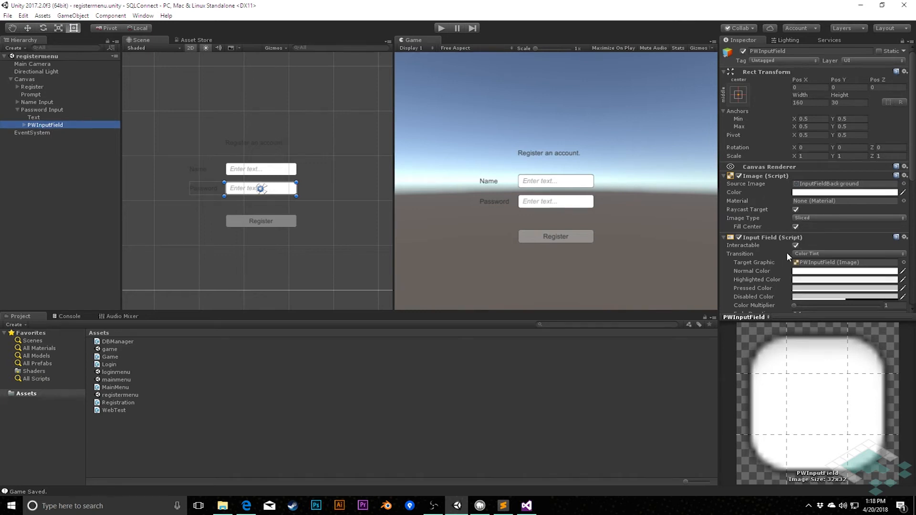
scroll("down", 3)
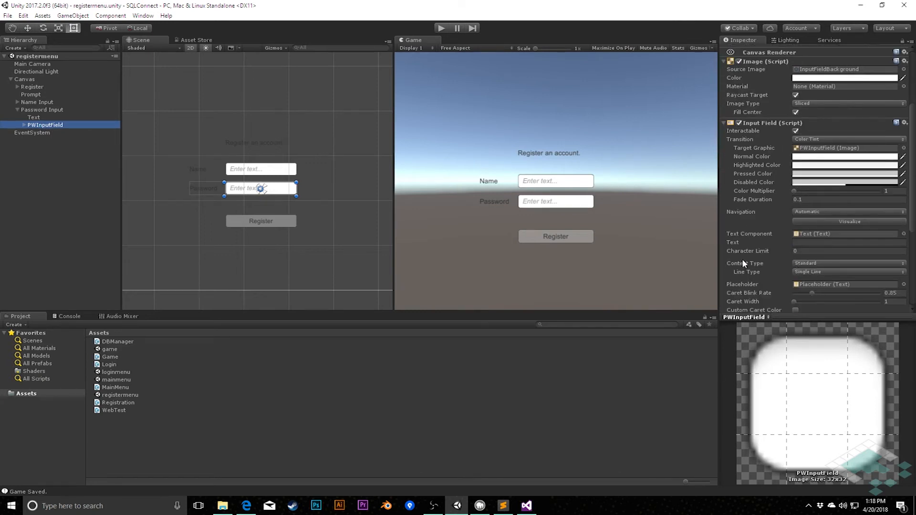
left_click(848, 264)
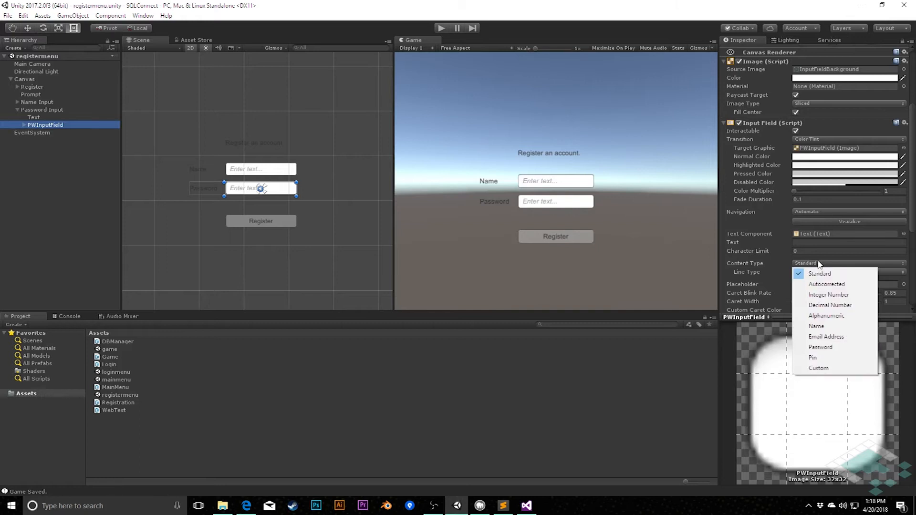
mouse_move(820, 348)
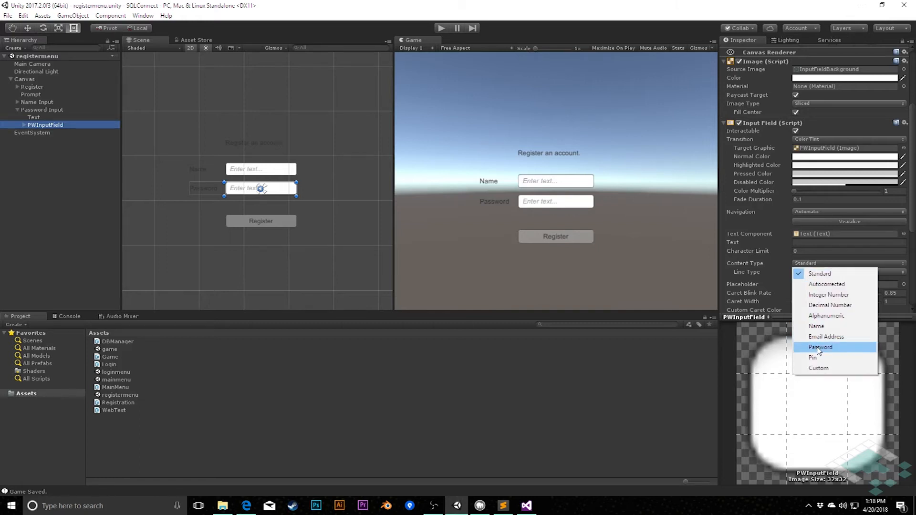
left_click(821, 347)
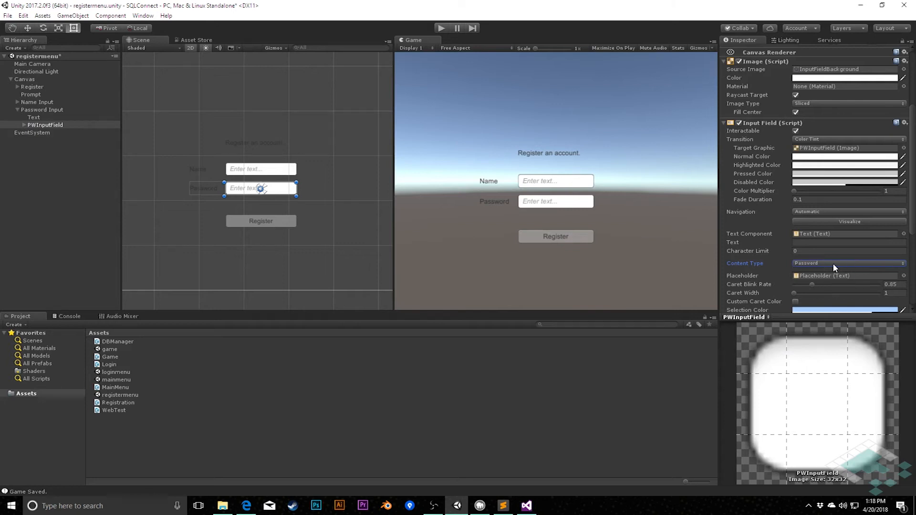
mouse_move(828, 294)
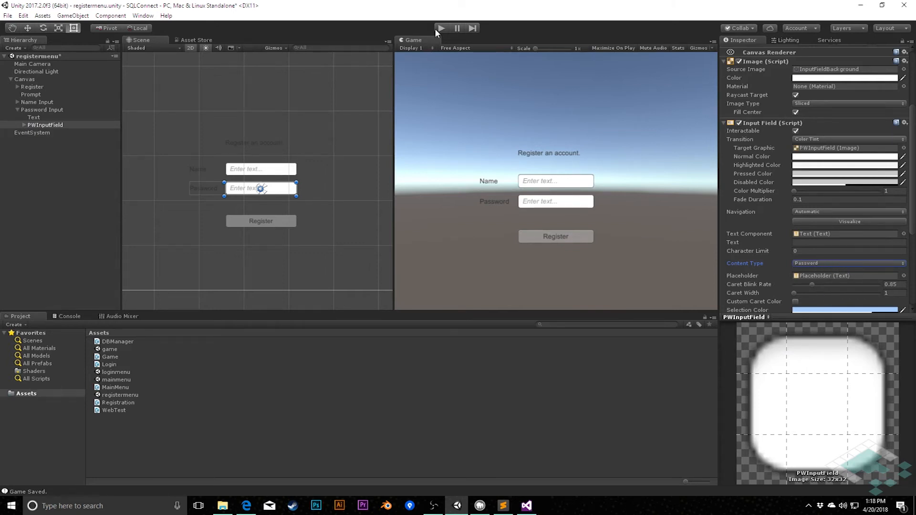
Play-test typing 'nsjdnjs' into the password field to confirm it masks as asterisks, then stop
left_click(440, 28)
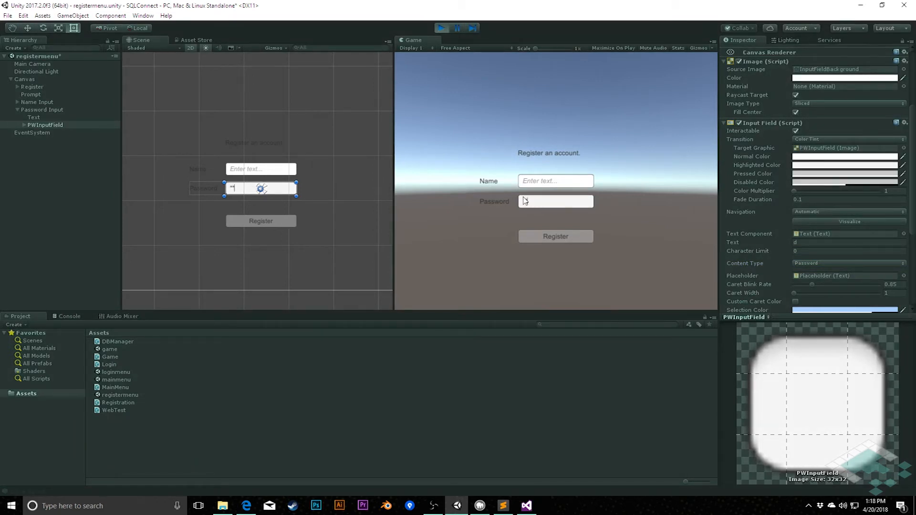
type("nsjdnjs")
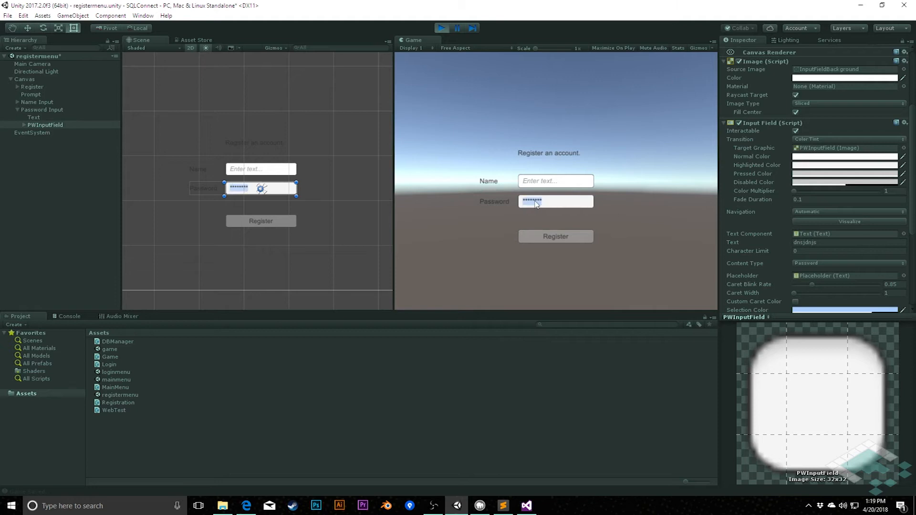
mouse_move(547, 202)
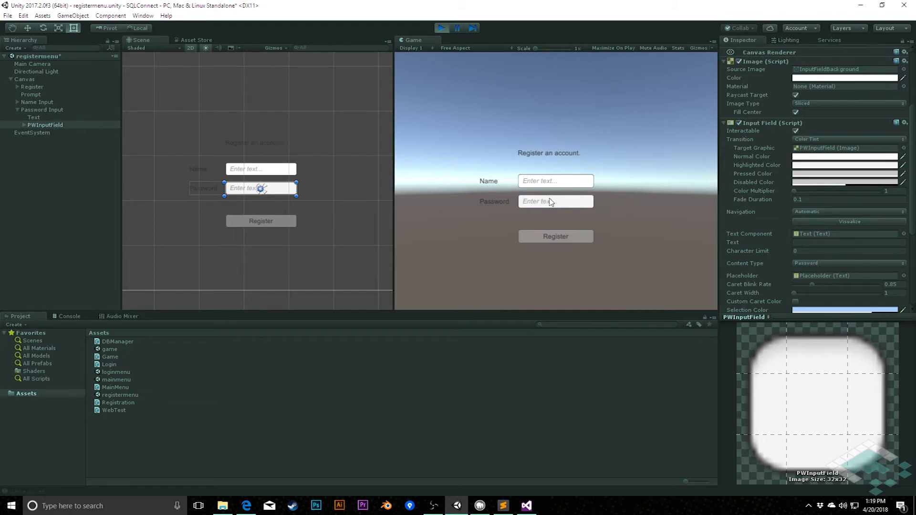
left_click(441, 28)
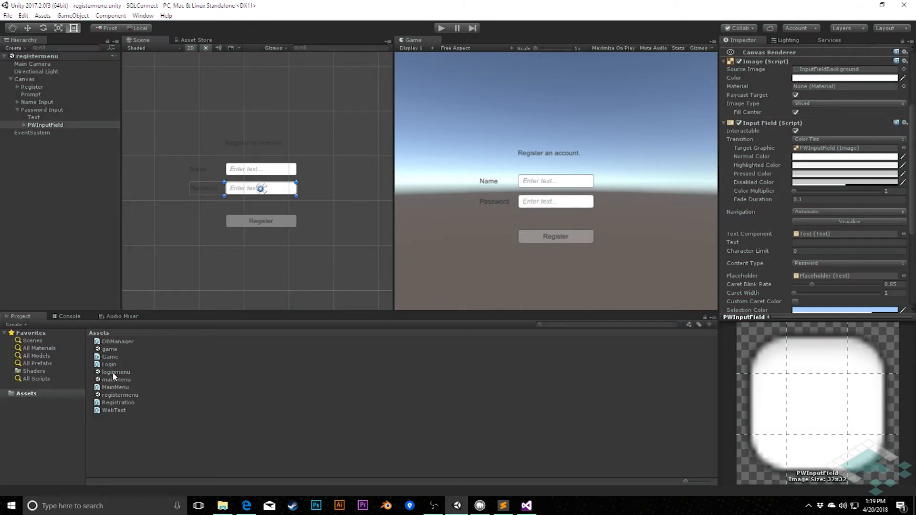
Load the loginmenu scene and expand its Canvas objects
double_click(115, 372)
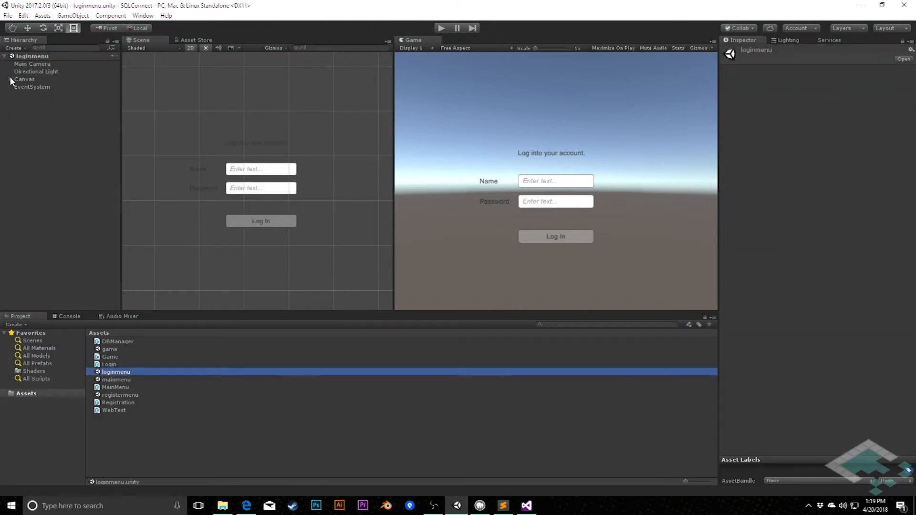
left_click(46, 124)
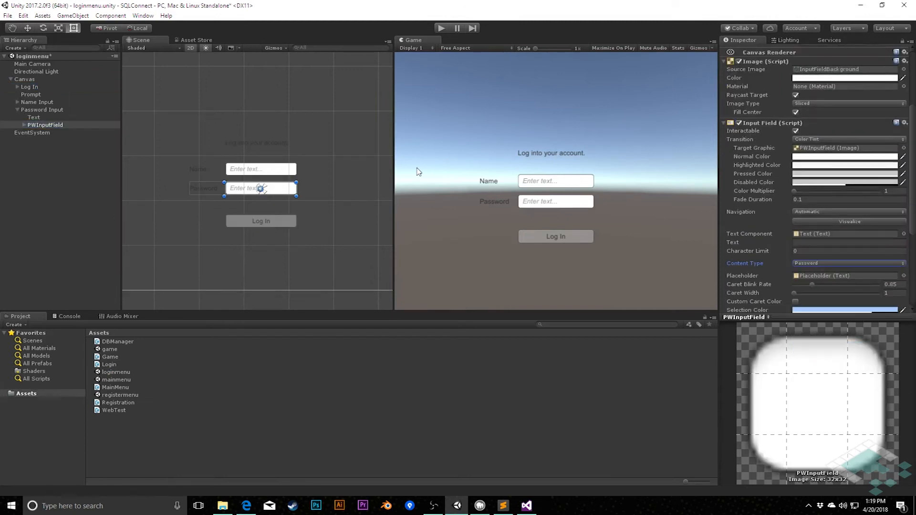
mouse_move(405, 165)
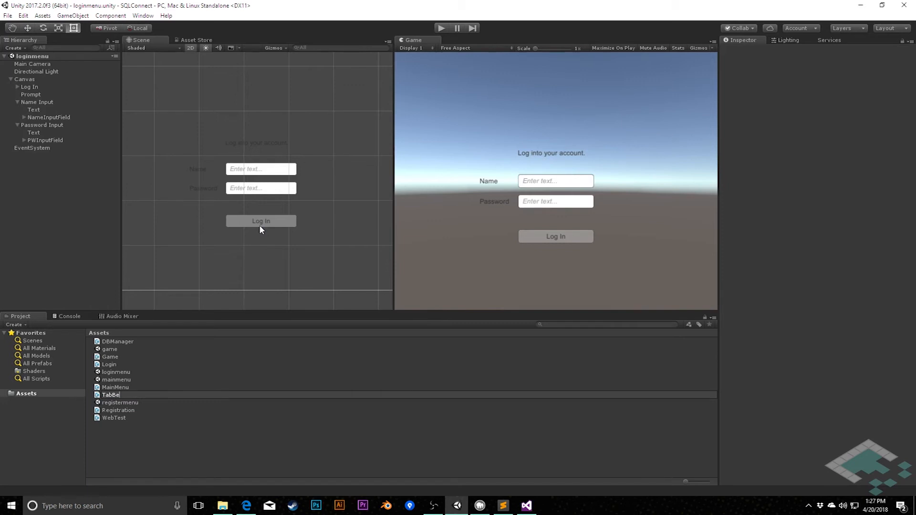
Load TabBetween.cs in Visual Studio, reload the project and add 'using UnityEngine.UI;'
left_click(119, 410)
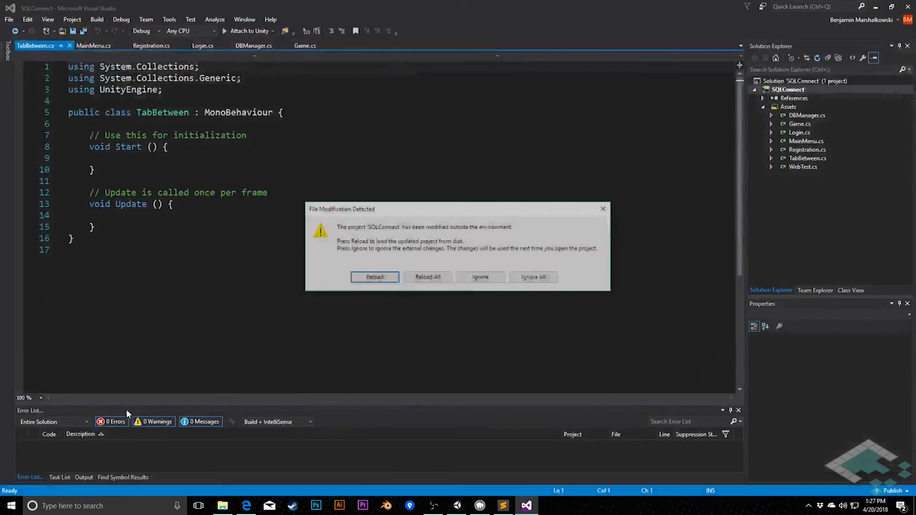
left_click(374, 277)
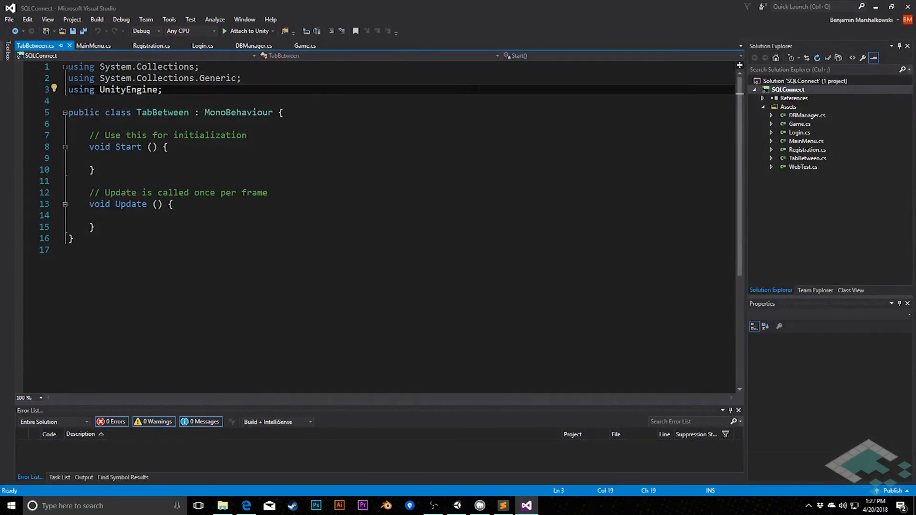
type("using")
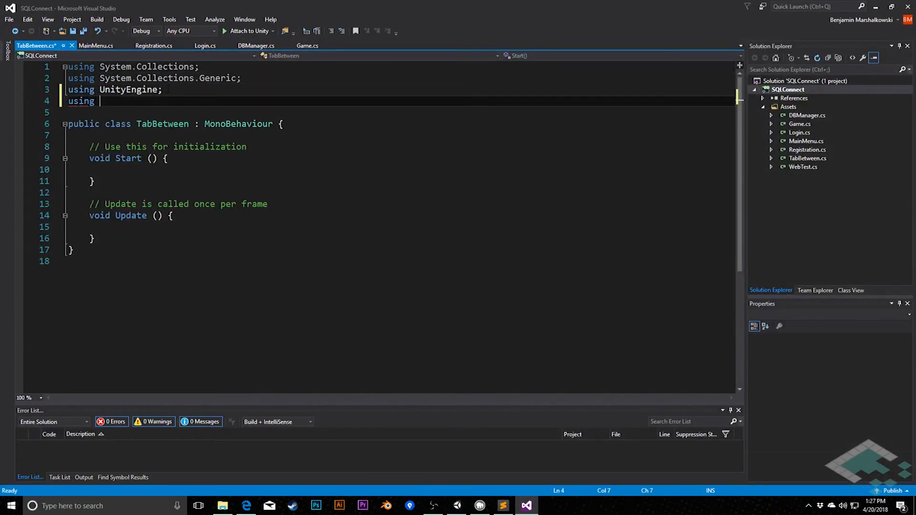
type("UnityU")
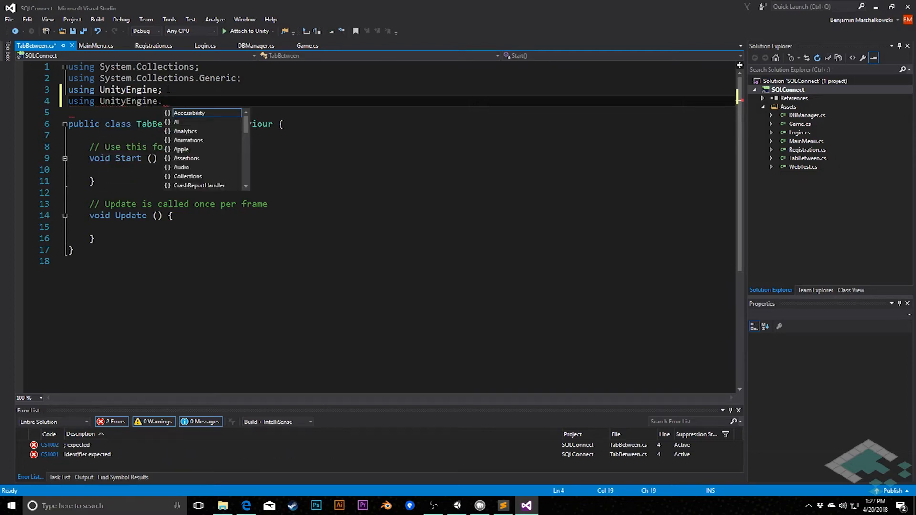
type("UI;")
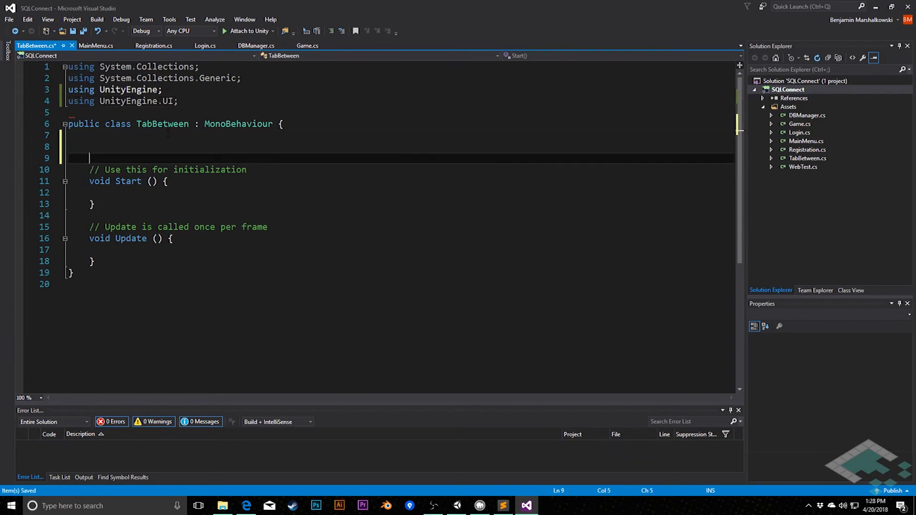
Declare 'public InputField nextField;' and a private 'InputField myField;'
type("p")
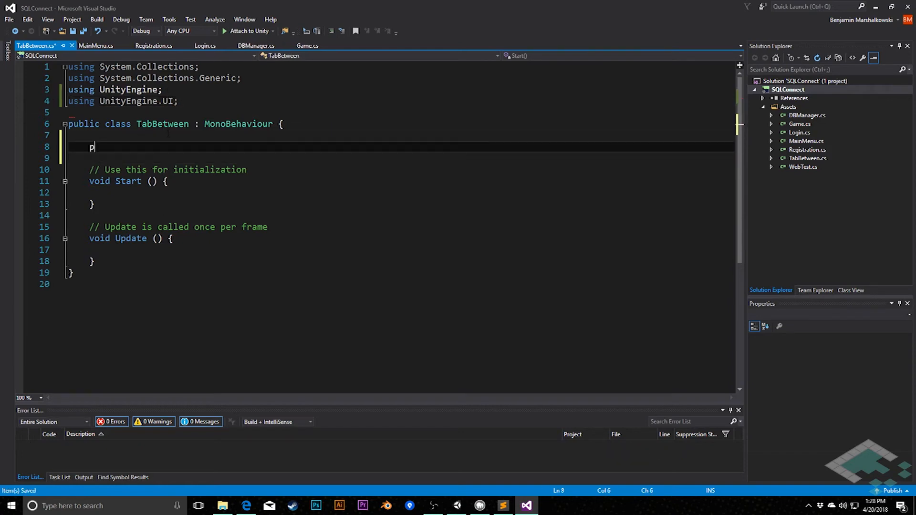
type("ublic")
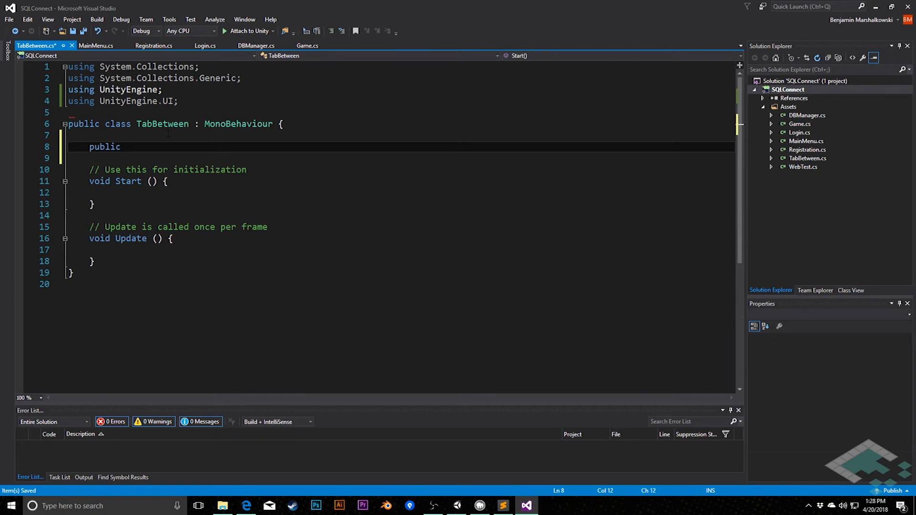
type("InputField")
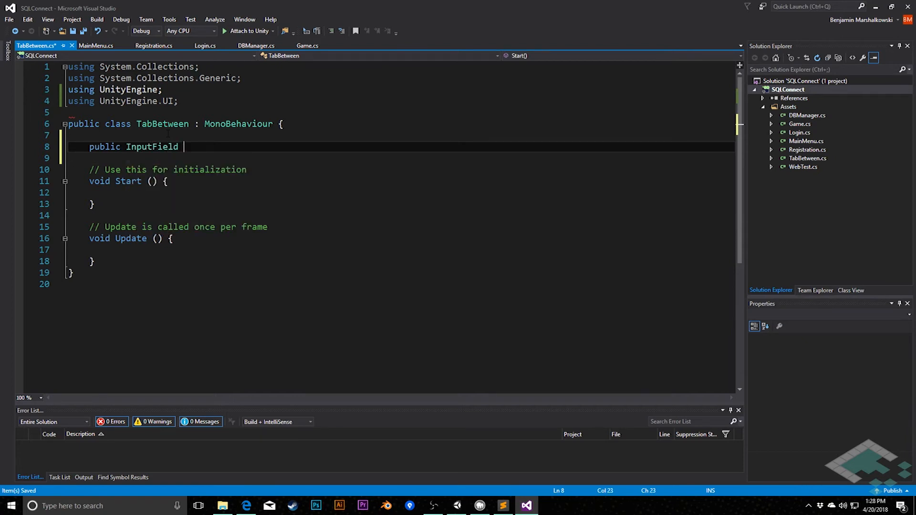
type("nextField;")
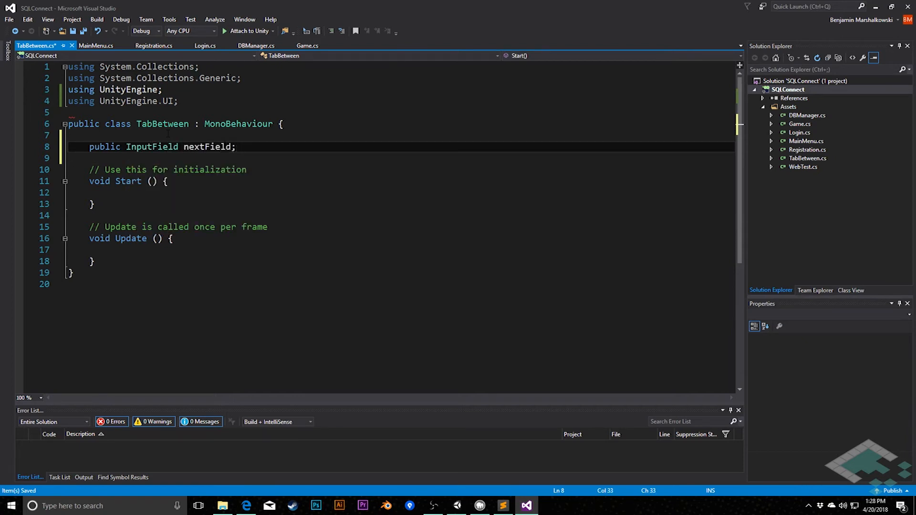
key("Return")
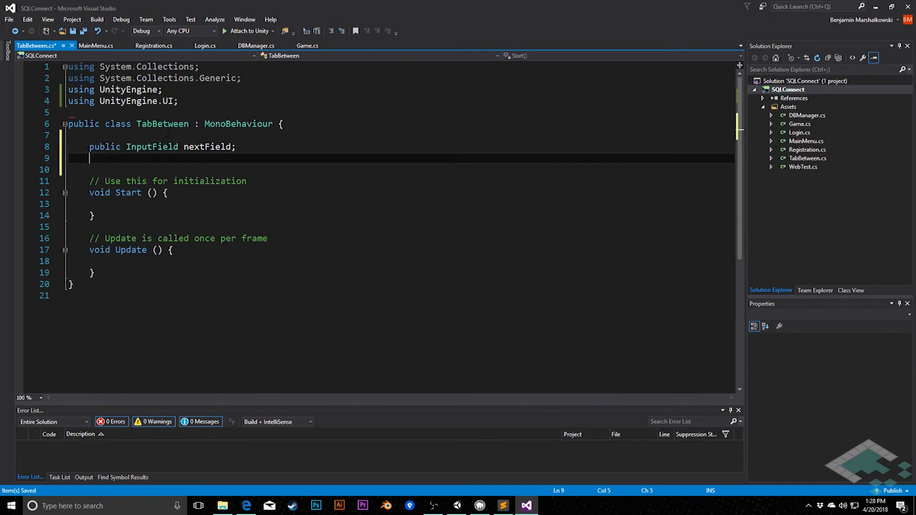
type("InputField myField;")
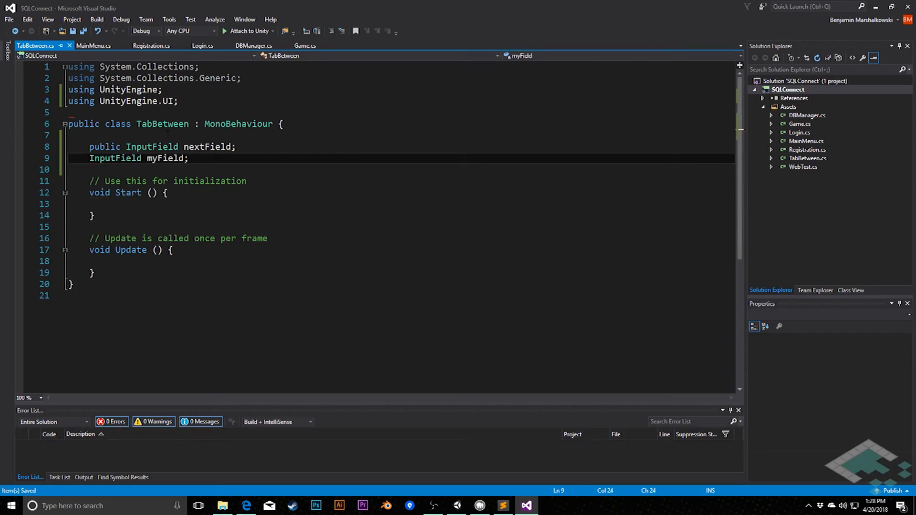
Add [RequireComponent(typeof(InputField))] above the TabBetween class
left_click(70, 113)
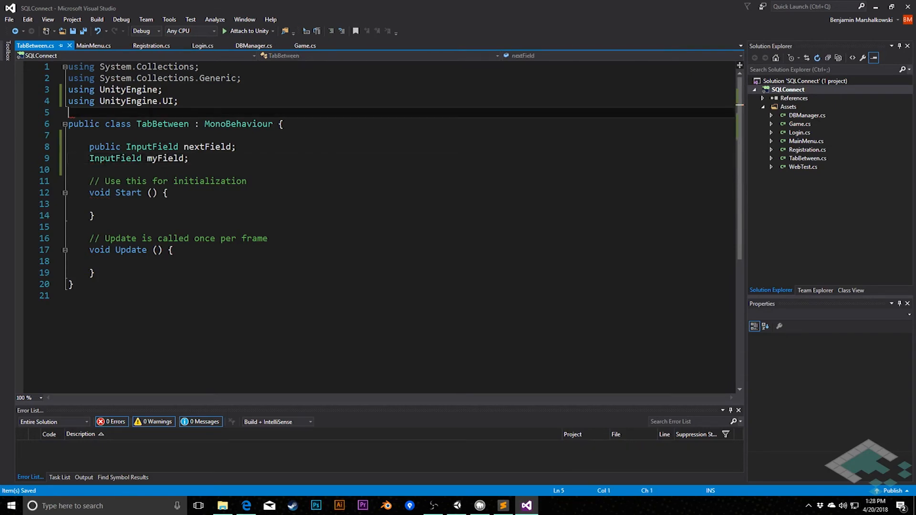
type("[]")
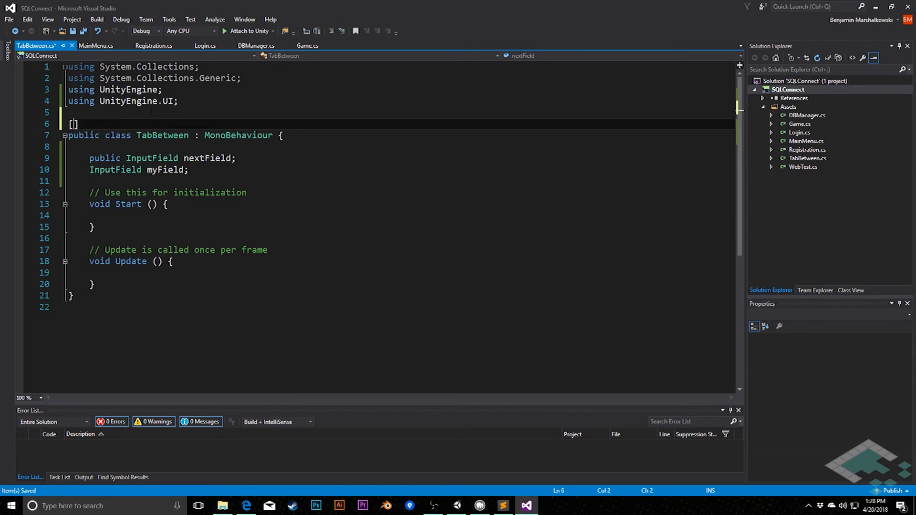
type("RequireComponent")
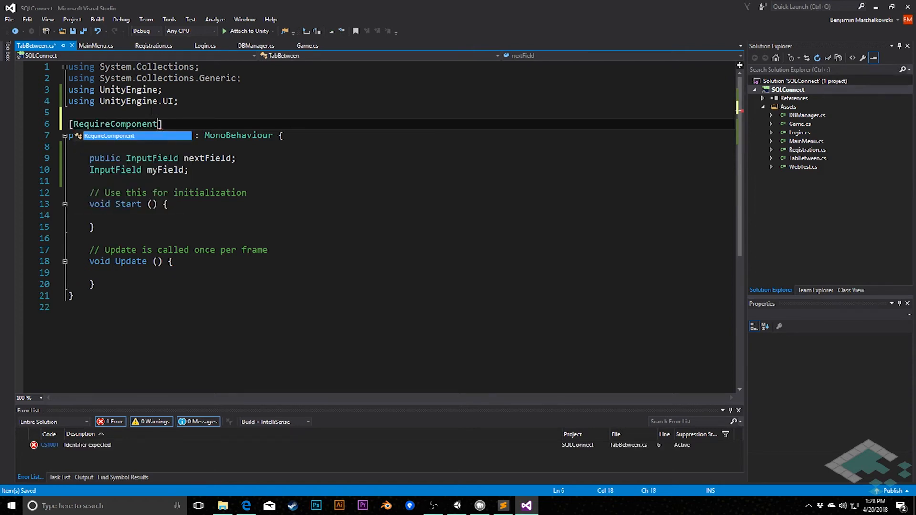
type("(typeof()")
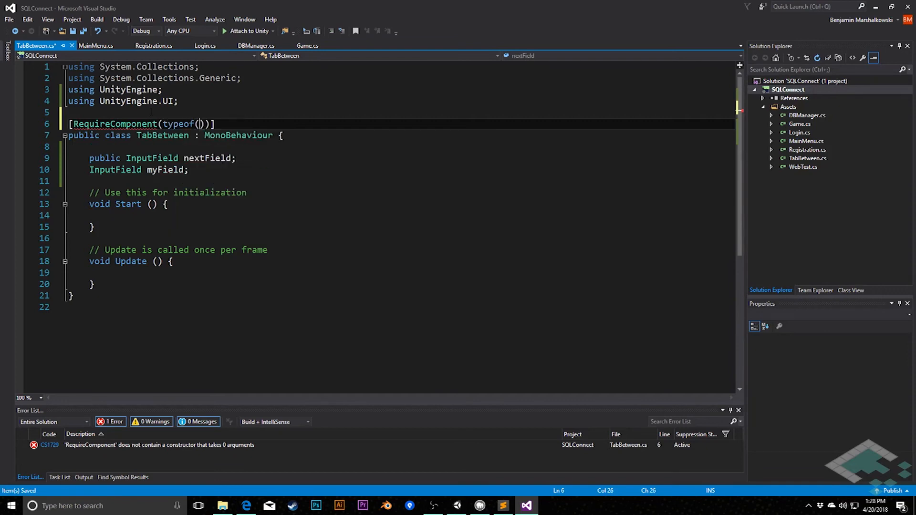
type("InputField")
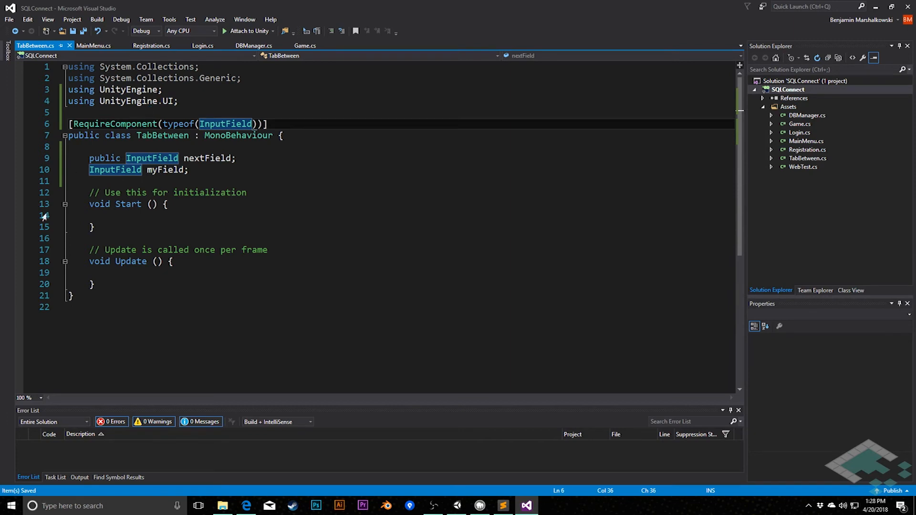
In Start, assign myField = GetComponent<InputField>();
left_click(111, 216)
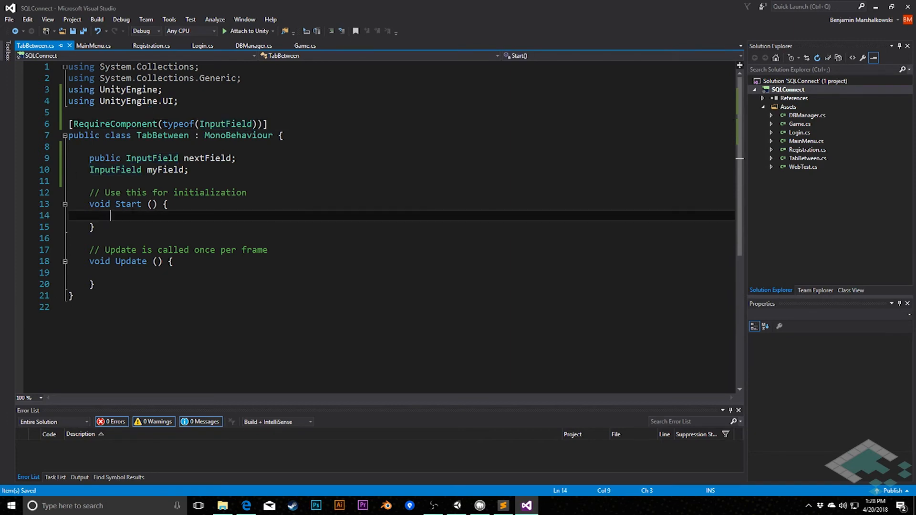
type("myField")
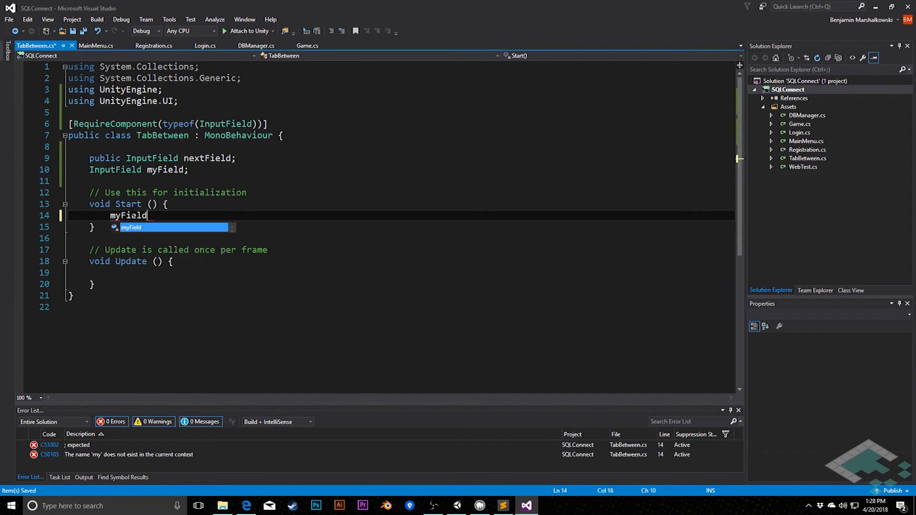
type("= GetComponent<>")
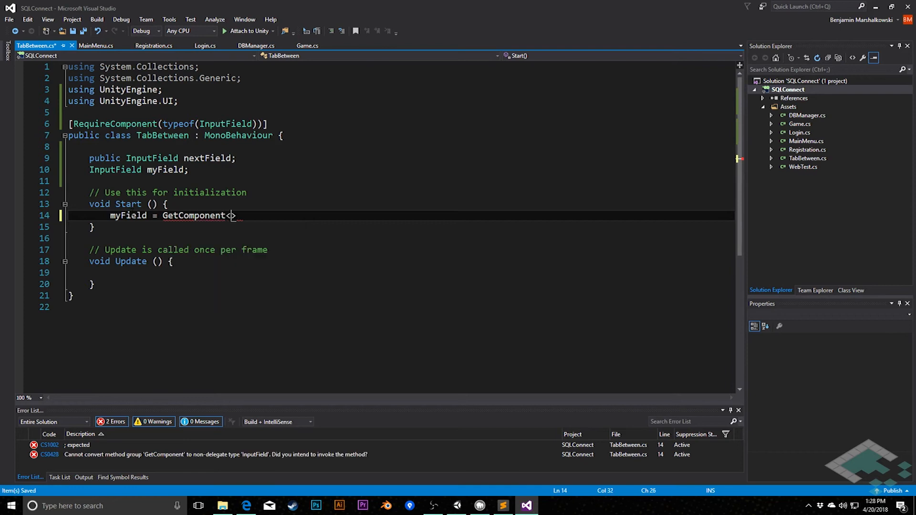
type("InputField")
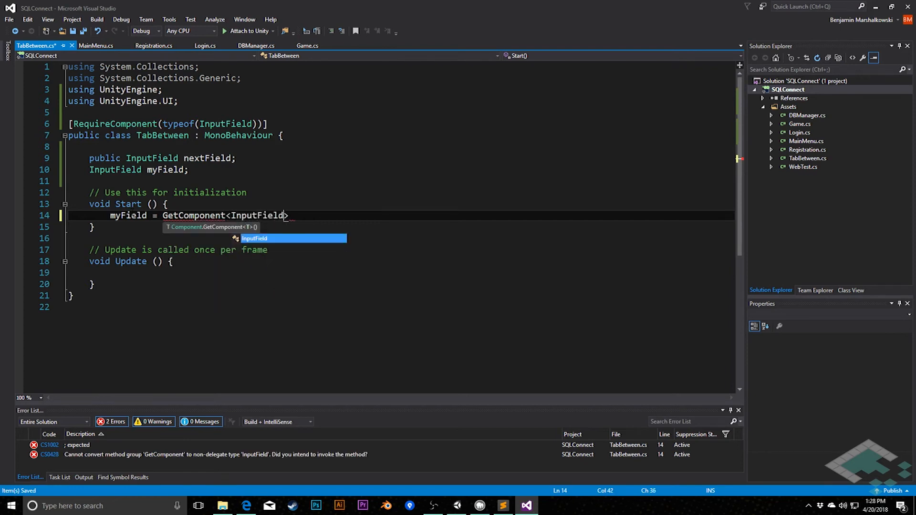
type(">();")
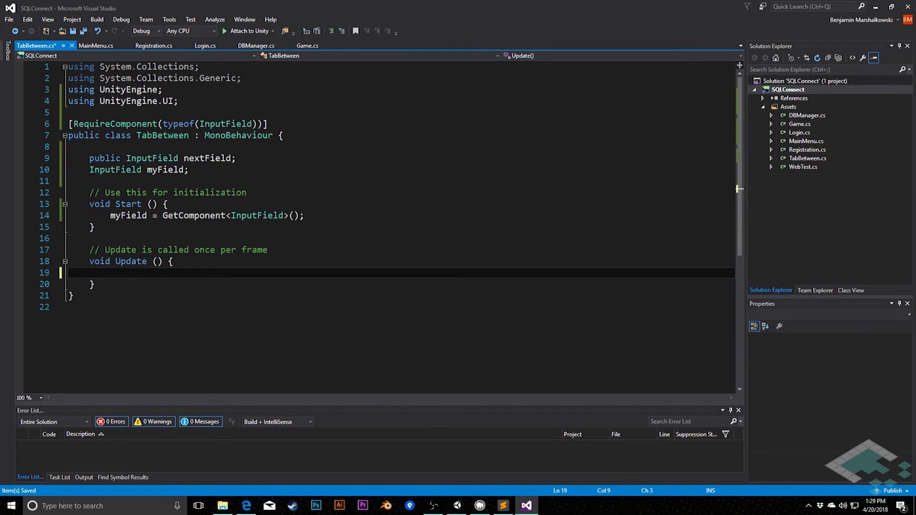
In Update, call nextField.ActivateInputField() when myField.isFocused and Tab is pressed
type("if")
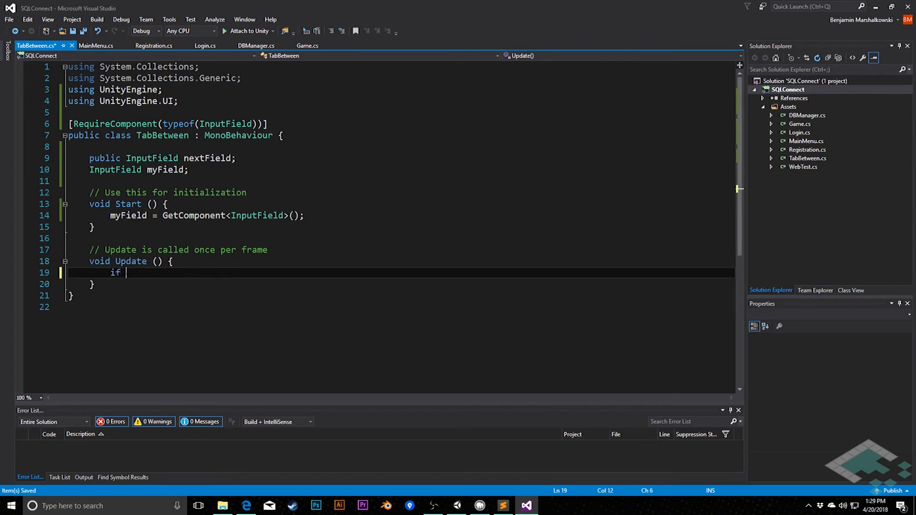
type("(myField.isFocused")
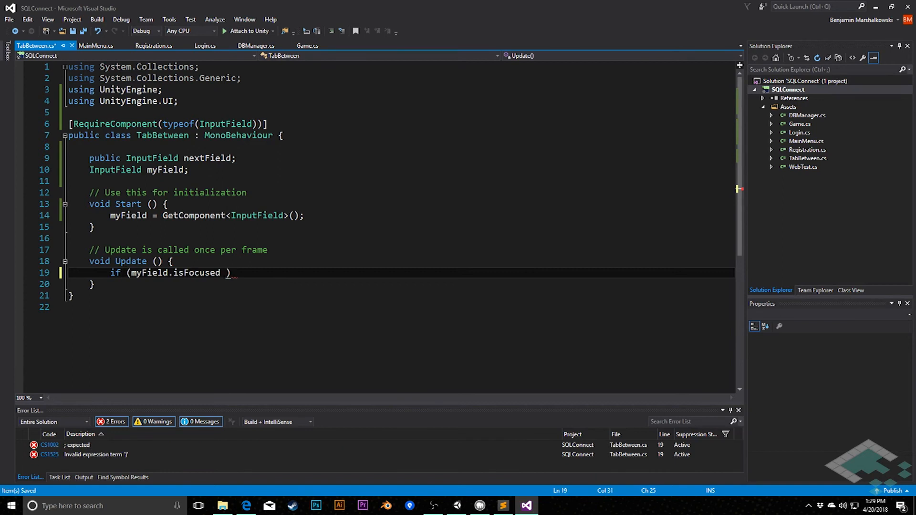
type("&&")
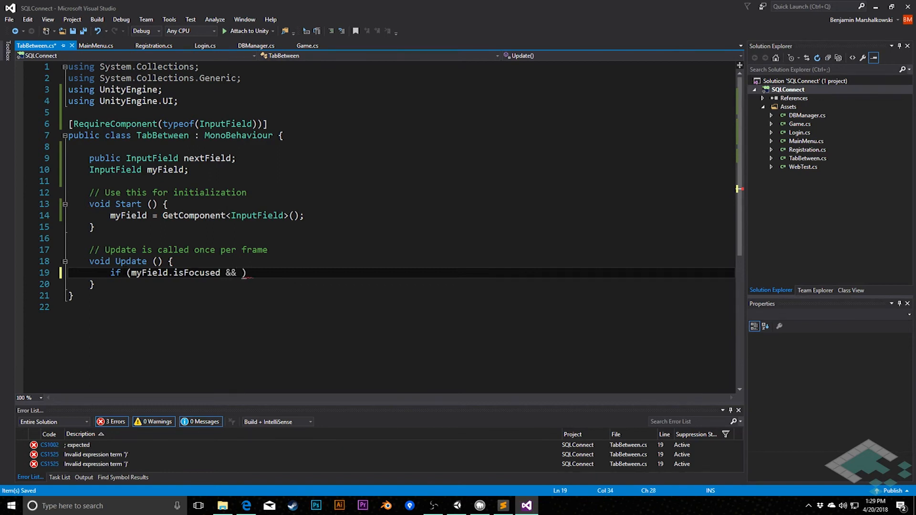
type("Input.GetKeyDown(KL")
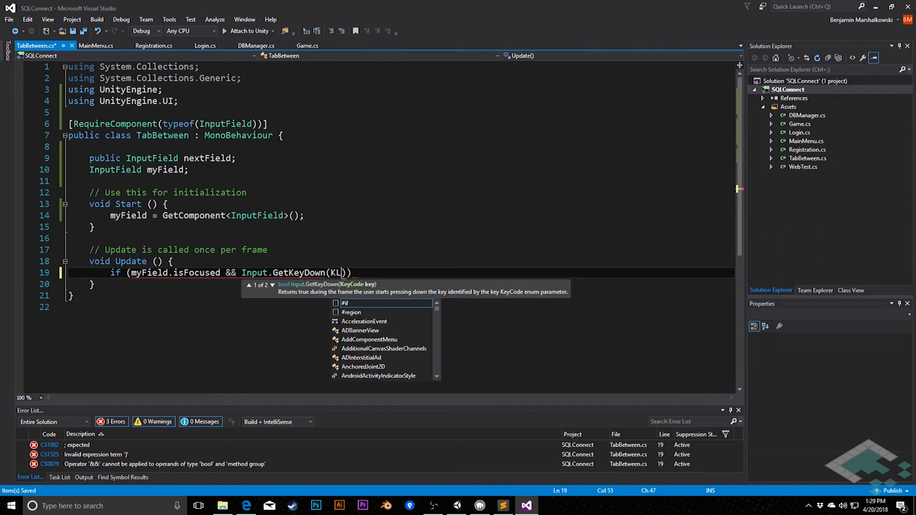
type("eyCode.")
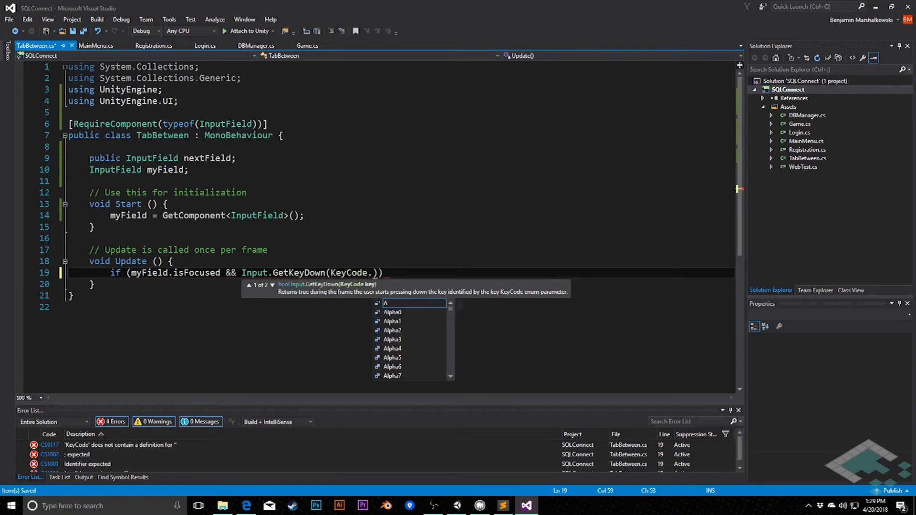
type("Tab")
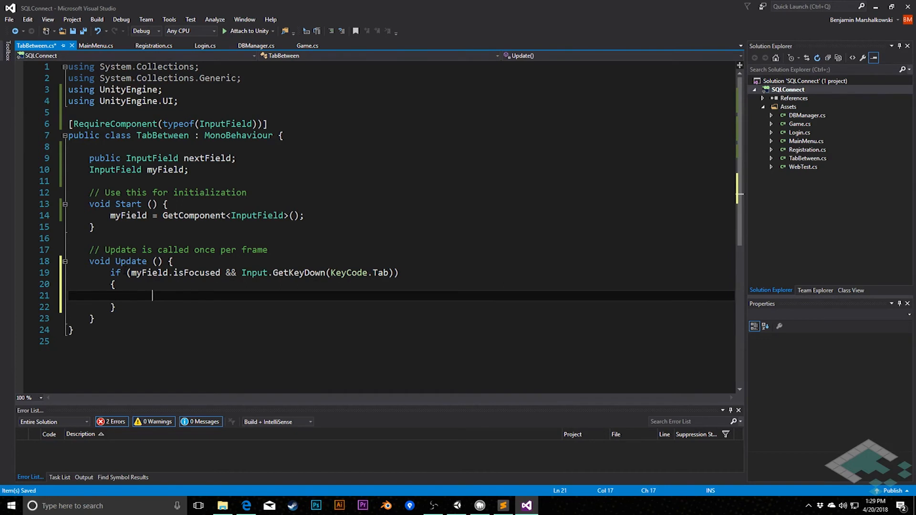
type("nextField")
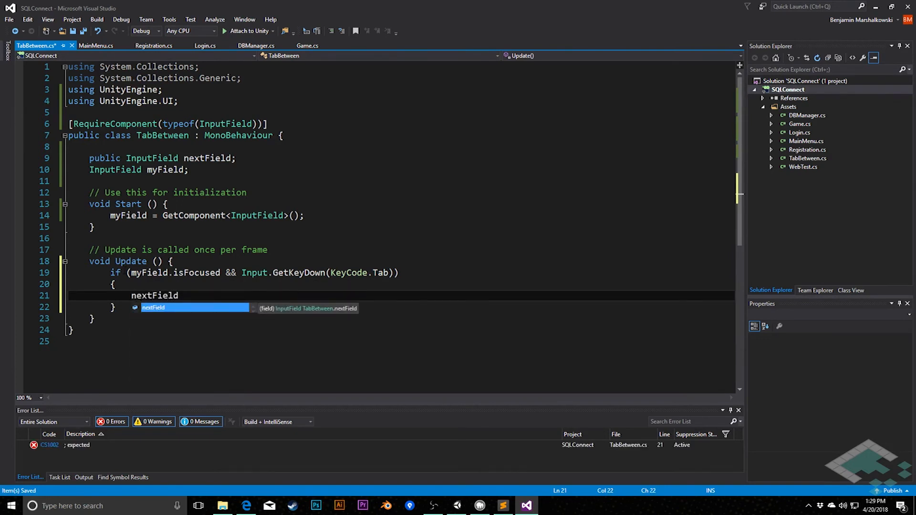
type(".ActivateInputField();")
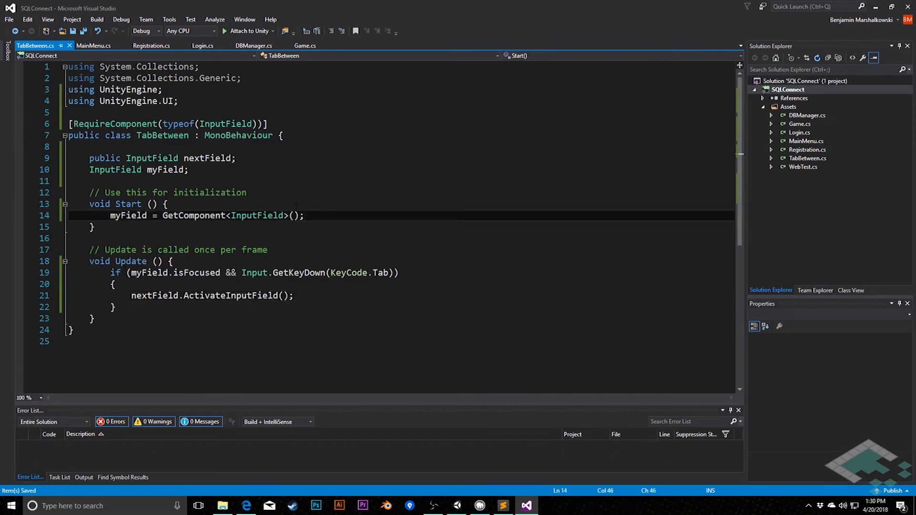
Write if (nextField == null) { Destroy(this); return; } at the top of Start and return to Unity
key("Return")
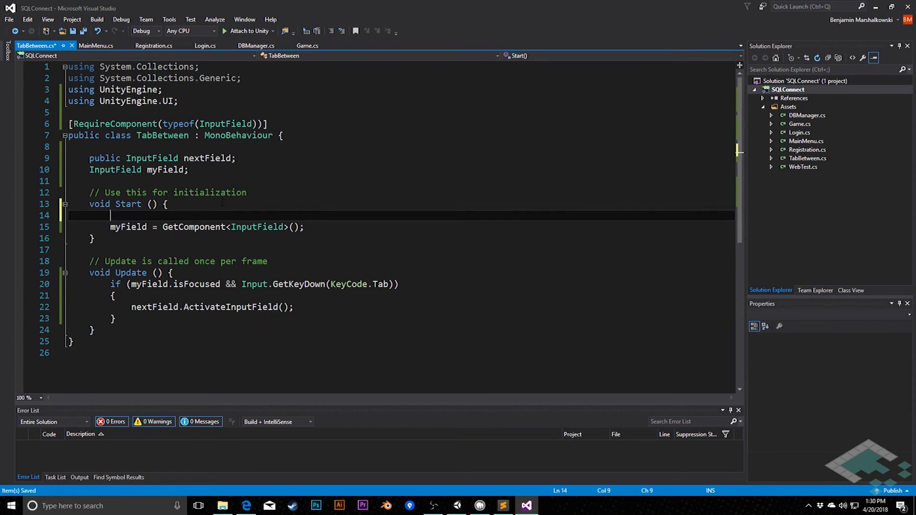
type("if (nextField -")
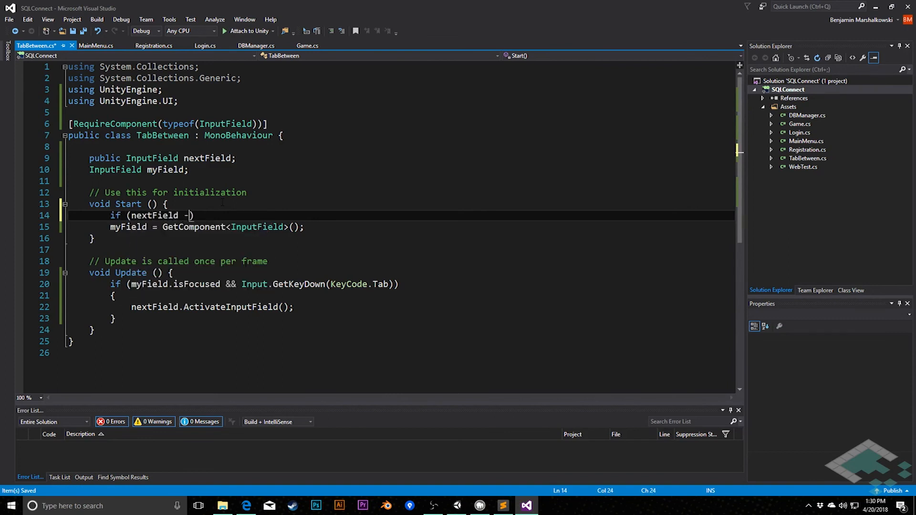
type("= null")
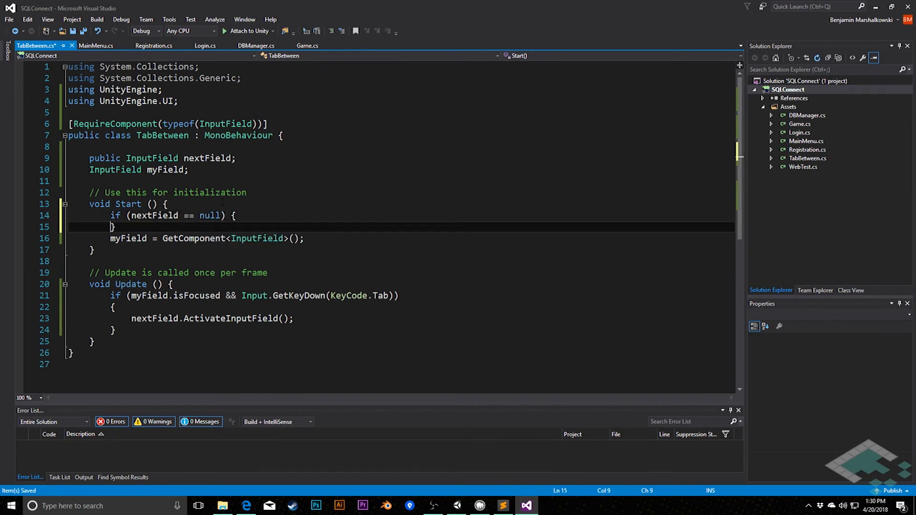
type("Destroy(this);")
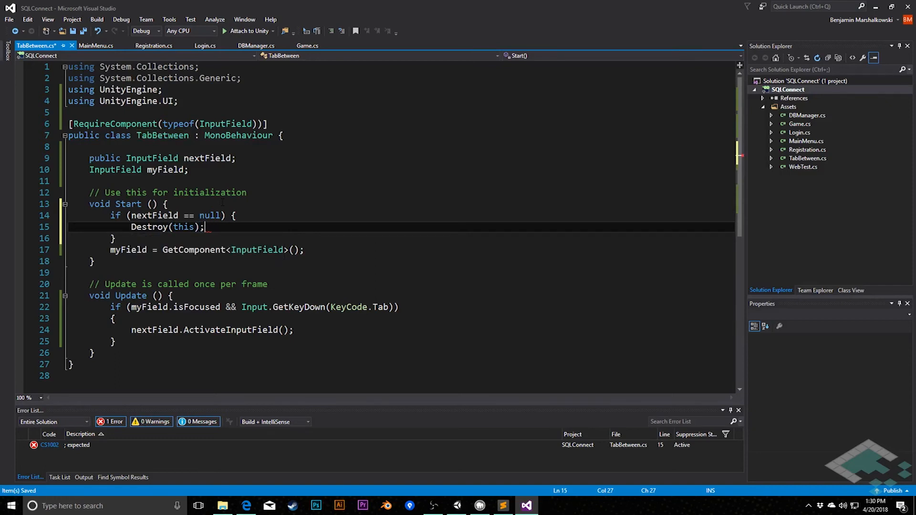
type("return;")
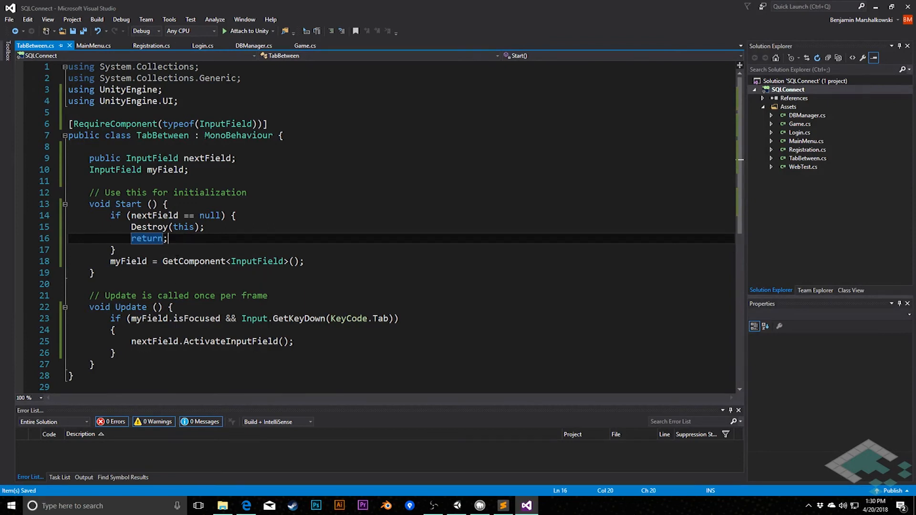
left_click(456, 506)
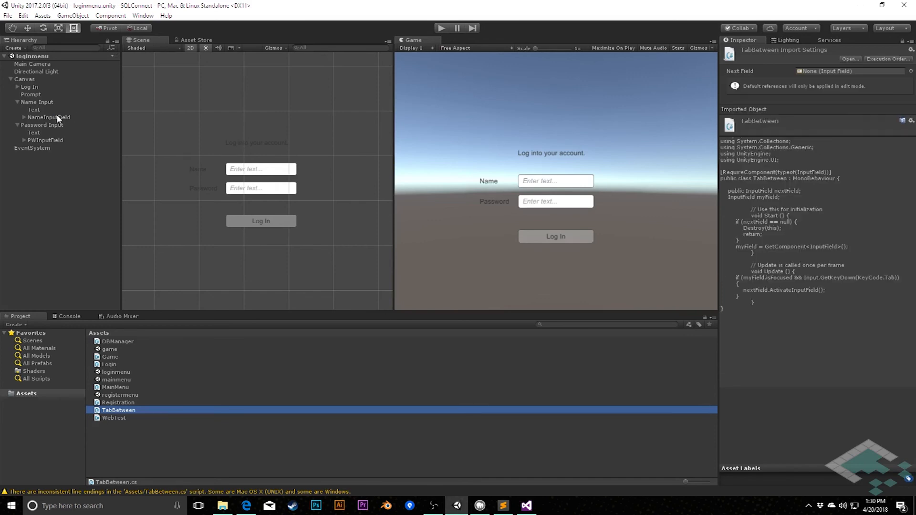
Attach the Tab Between script to the login NameInputField
left_click(49, 117)
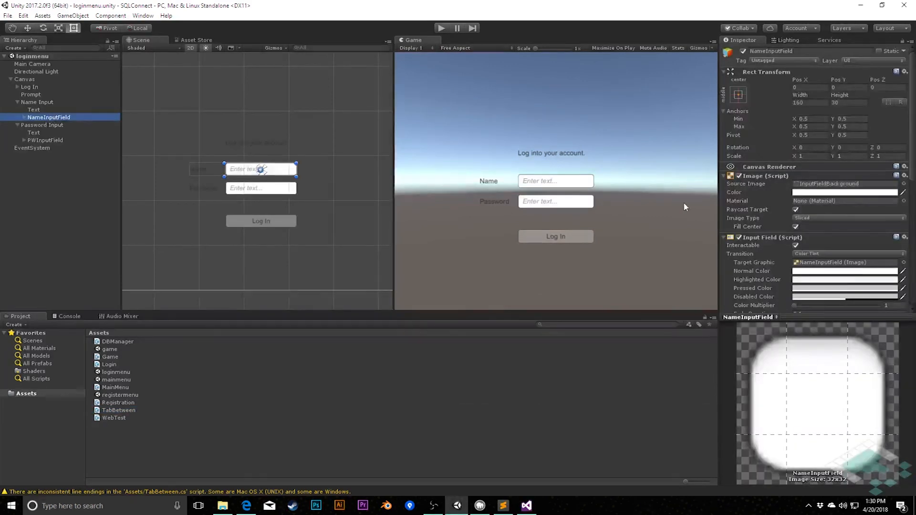
scroll("down", 3)
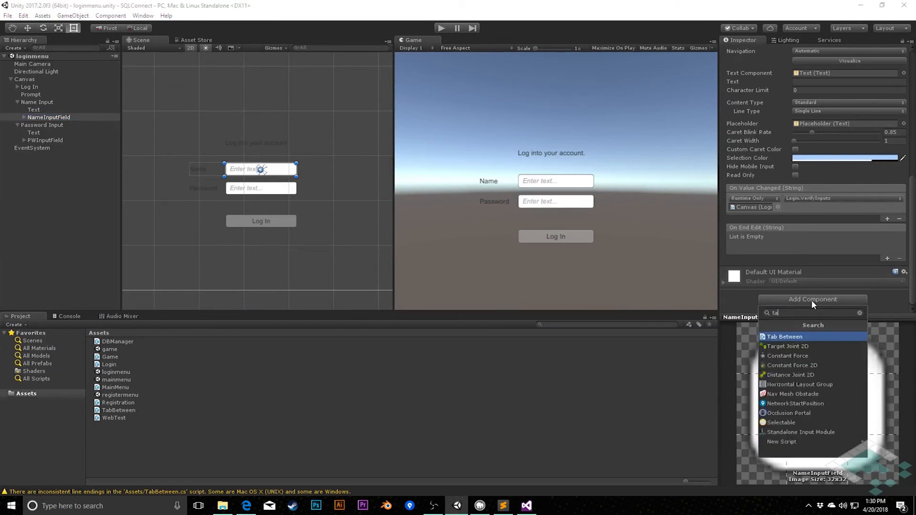
left_click(785, 337)
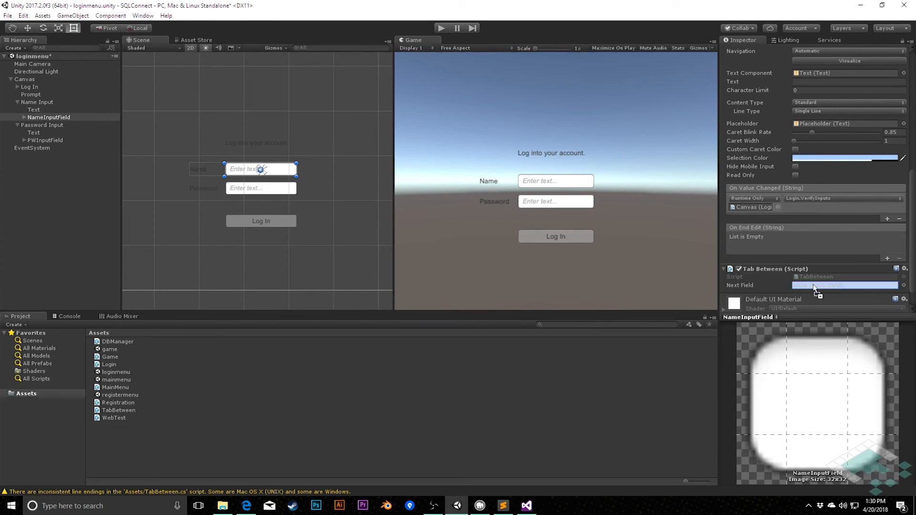
Attach Tab Between to PWInputField with NameInputField as next field, then load registermenu
left_click(45, 141)
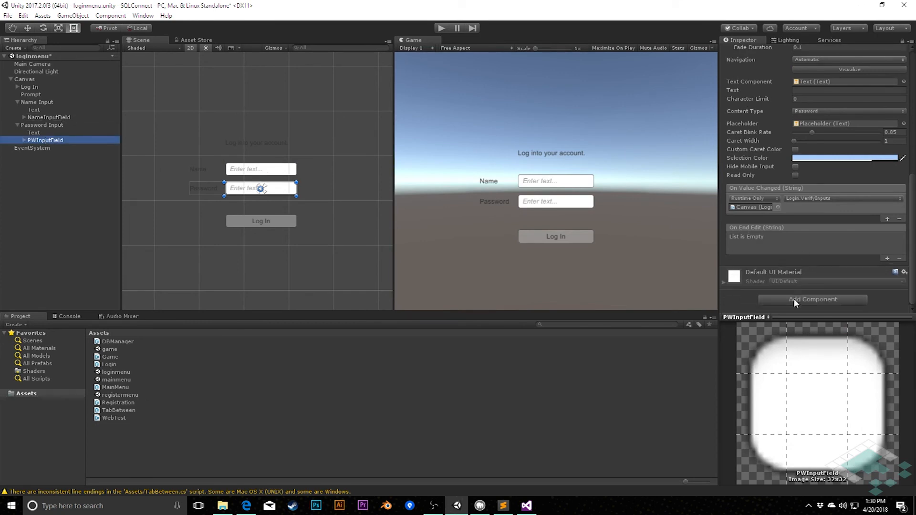
left_click(811, 298)
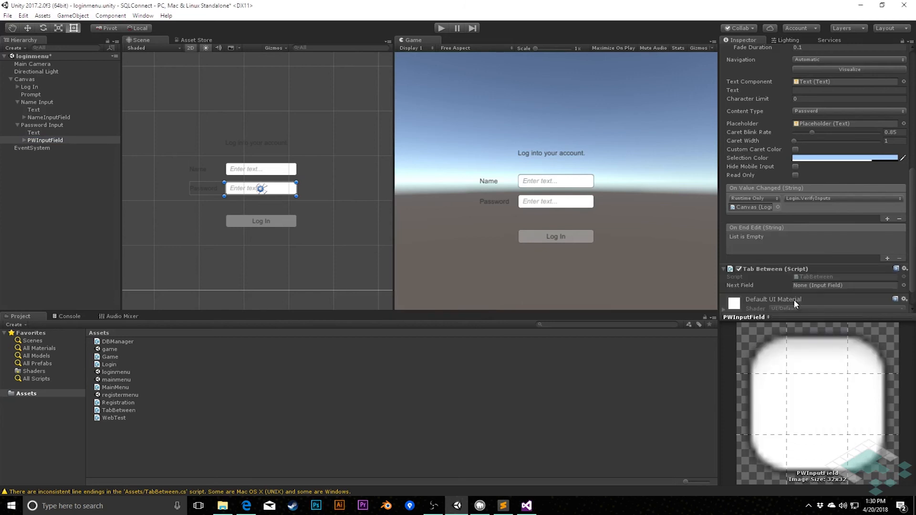
mouse_move(714, 210)
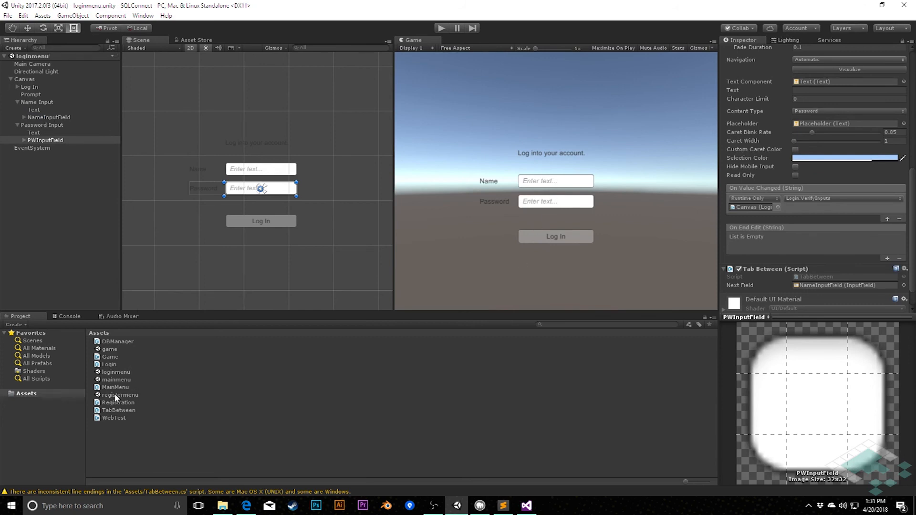
double_click(121, 395)
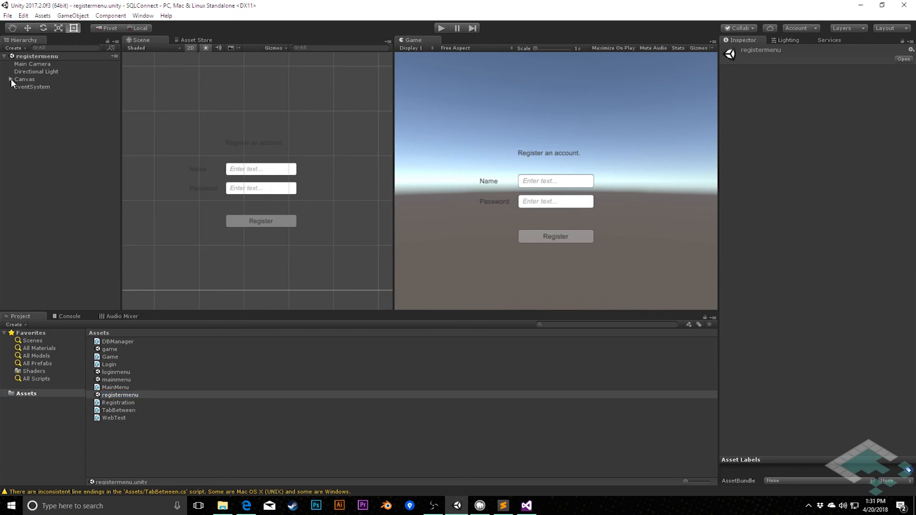
Attach Tab Between to the register NameInputField and select PWInputField for the same
left_click(49, 116)
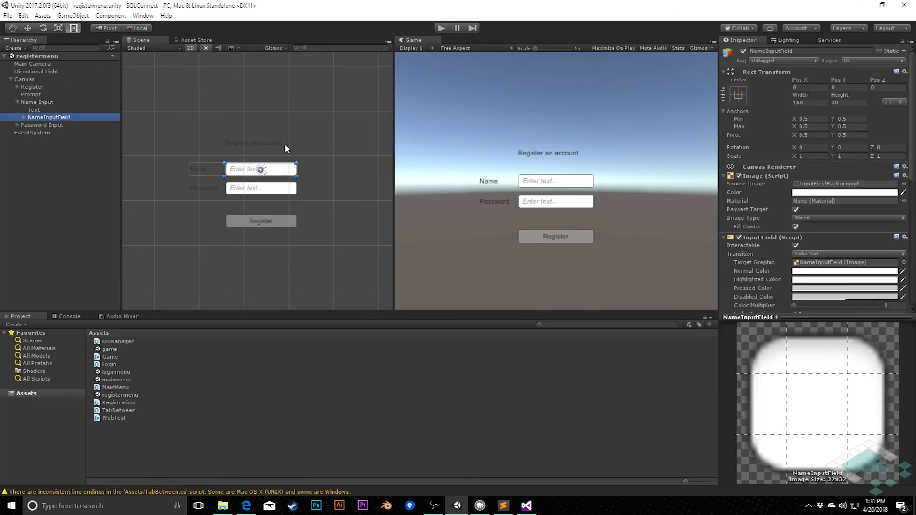
scroll("down", 3)
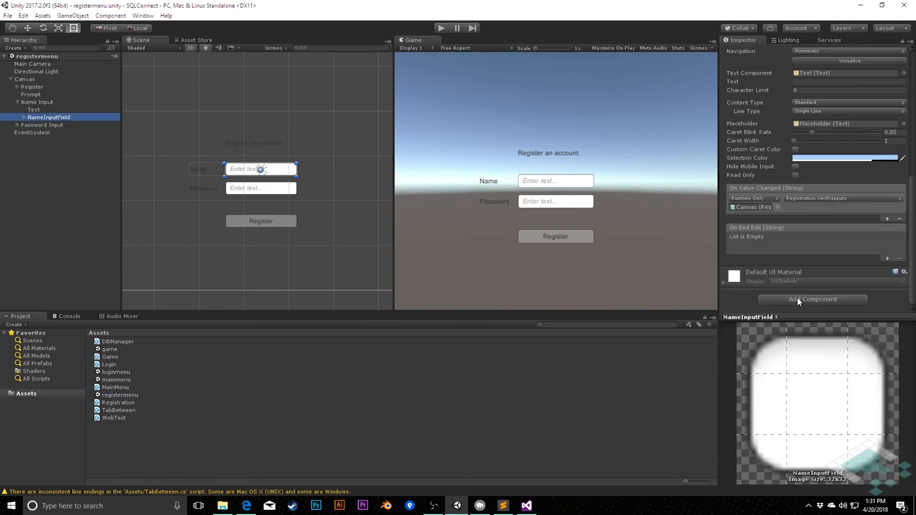
left_click(812, 299)
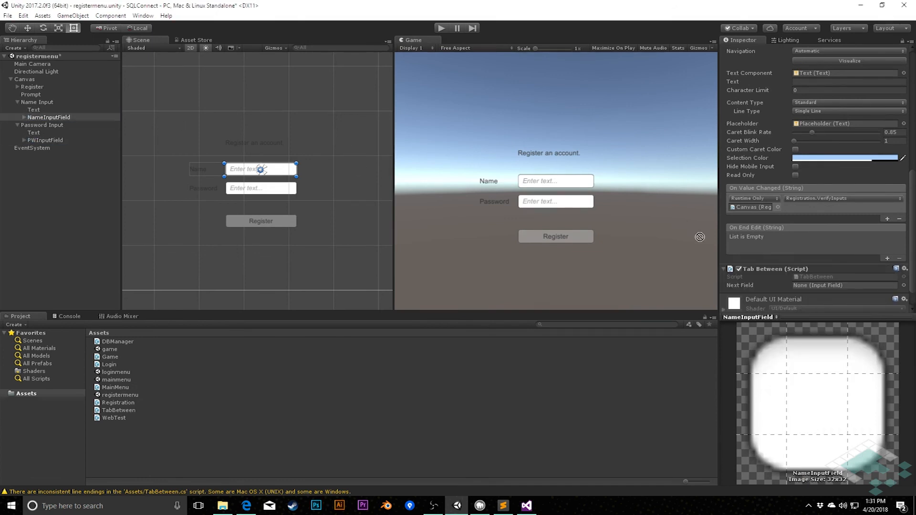
left_click(45, 139)
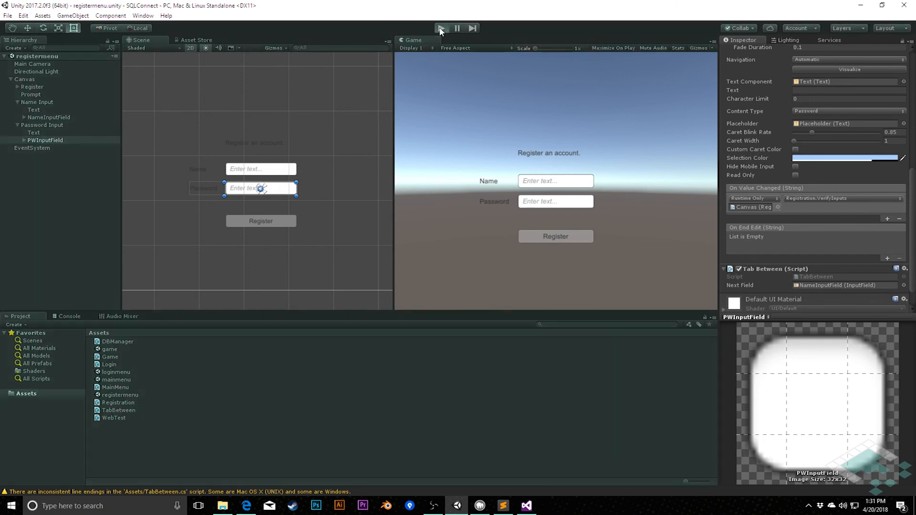
left_click(440, 28)
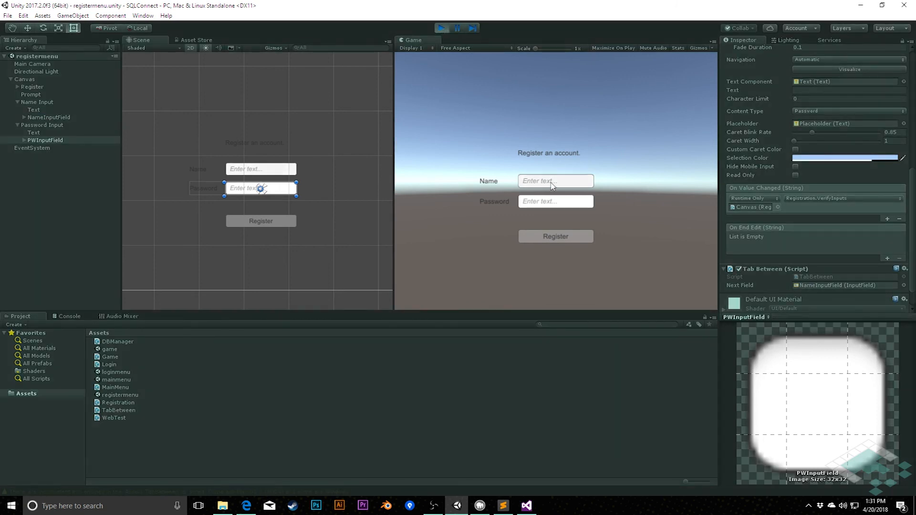
mouse_move(537, 181)
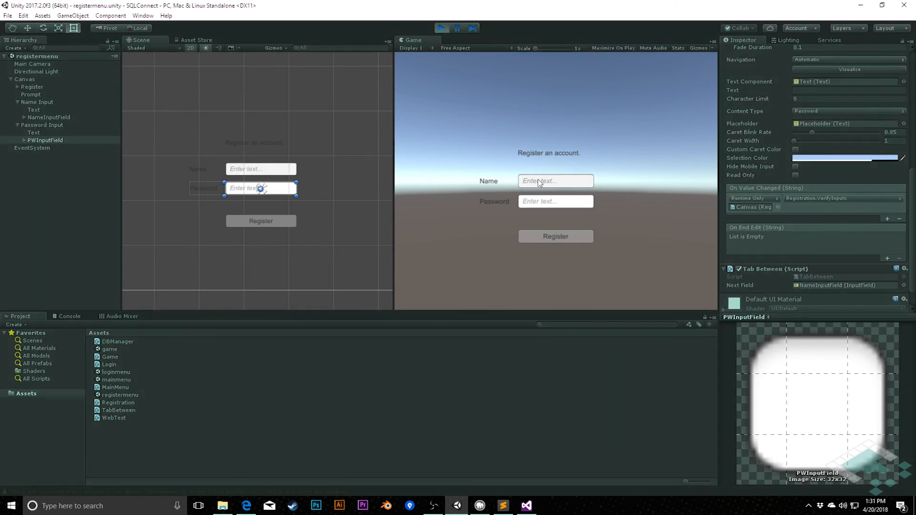
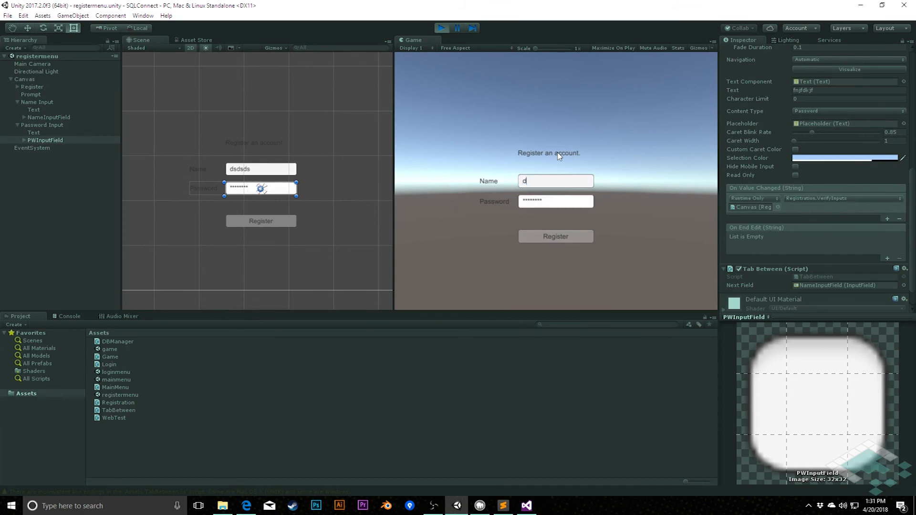
left_click(442, 28)
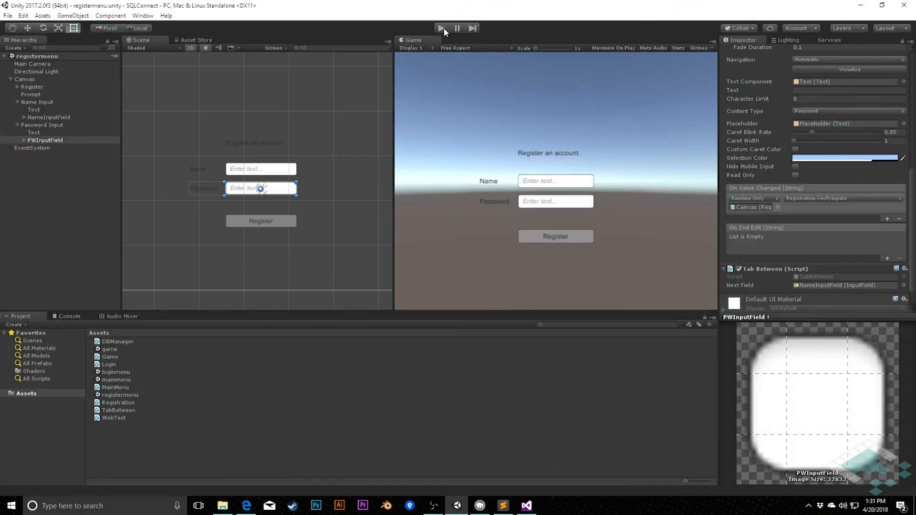